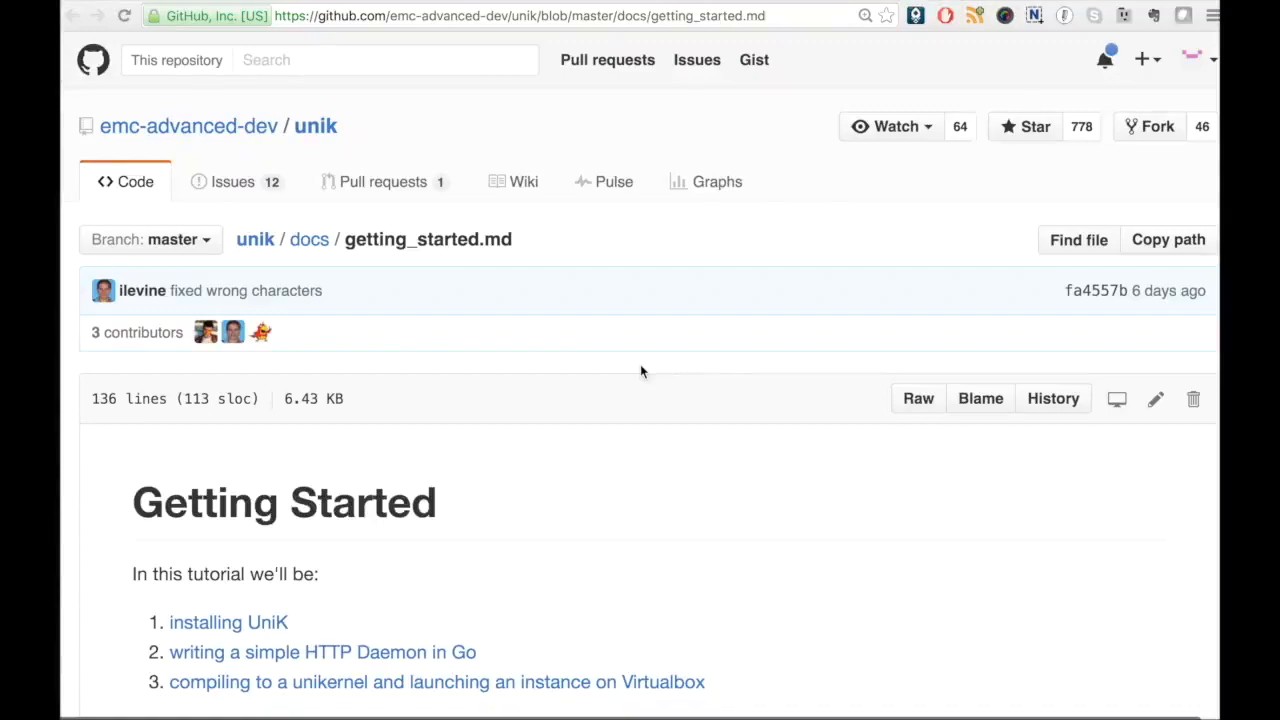
mouse_move(384, 136)
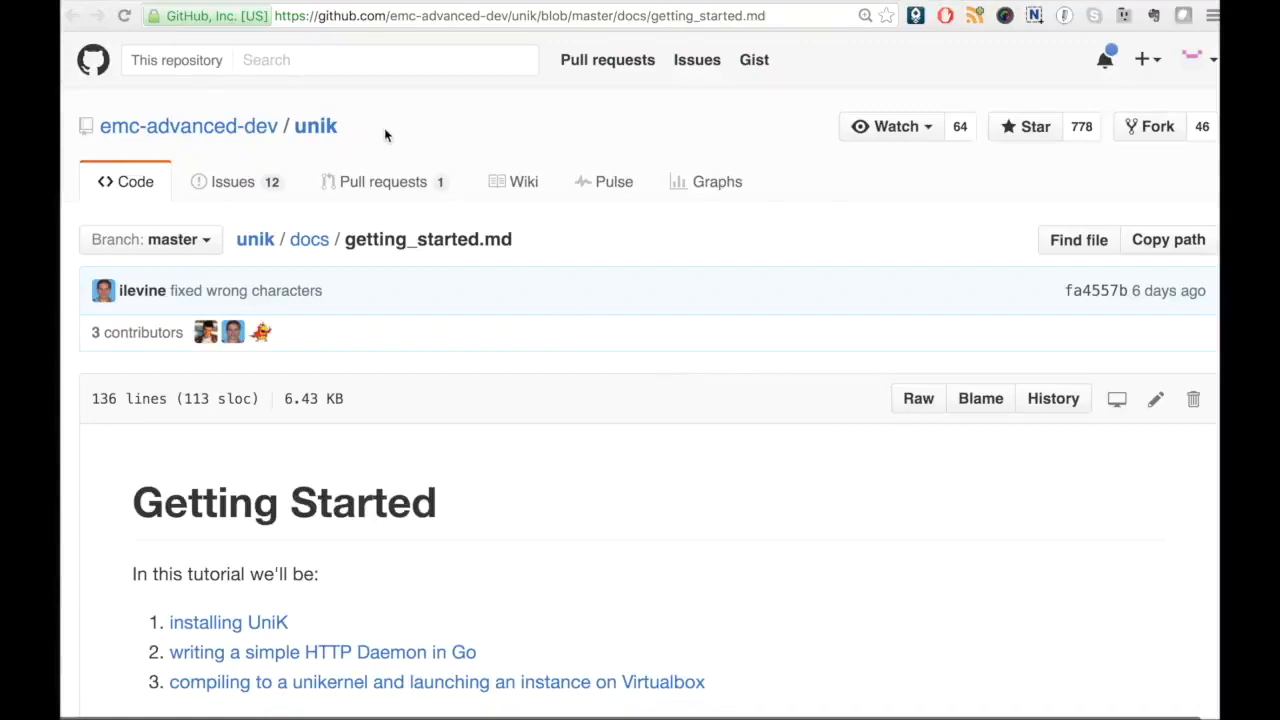
mouse_move(352, 136)
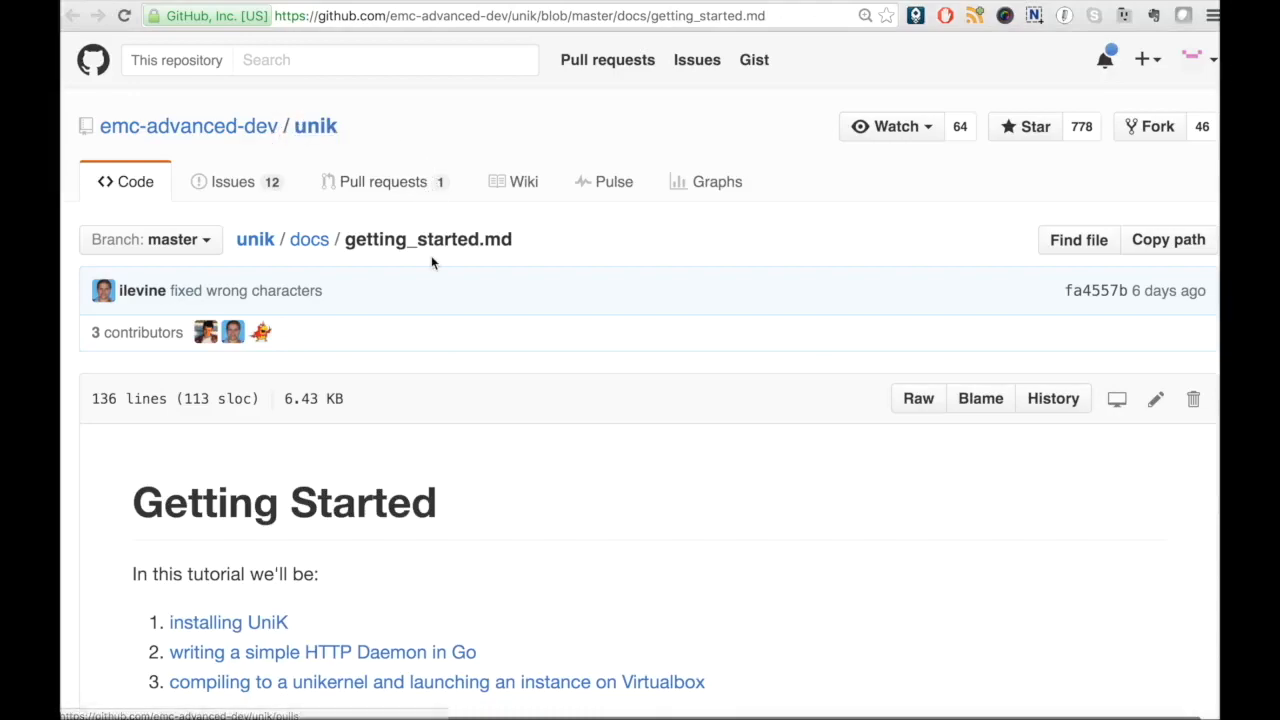
- Return to the unik repo README, highlight 'simple docker-like', and follow the architecture design link
scroll("down", 3)
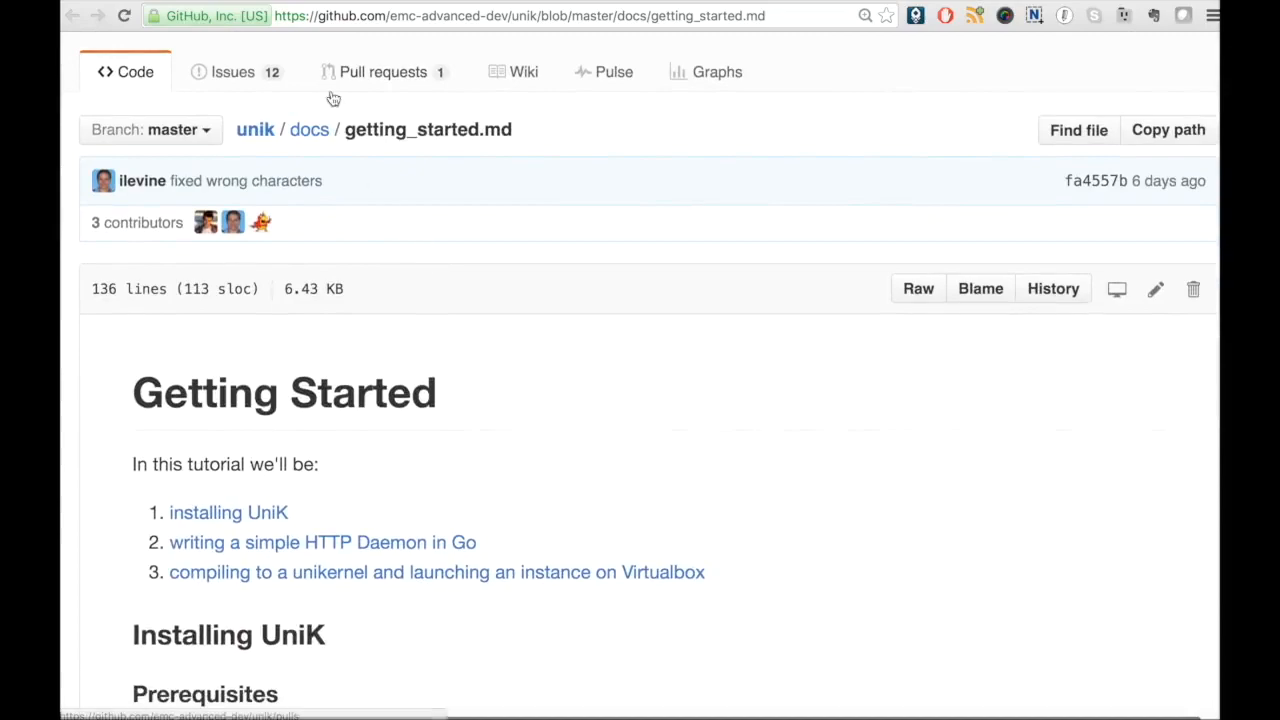
left_click(254, 128)
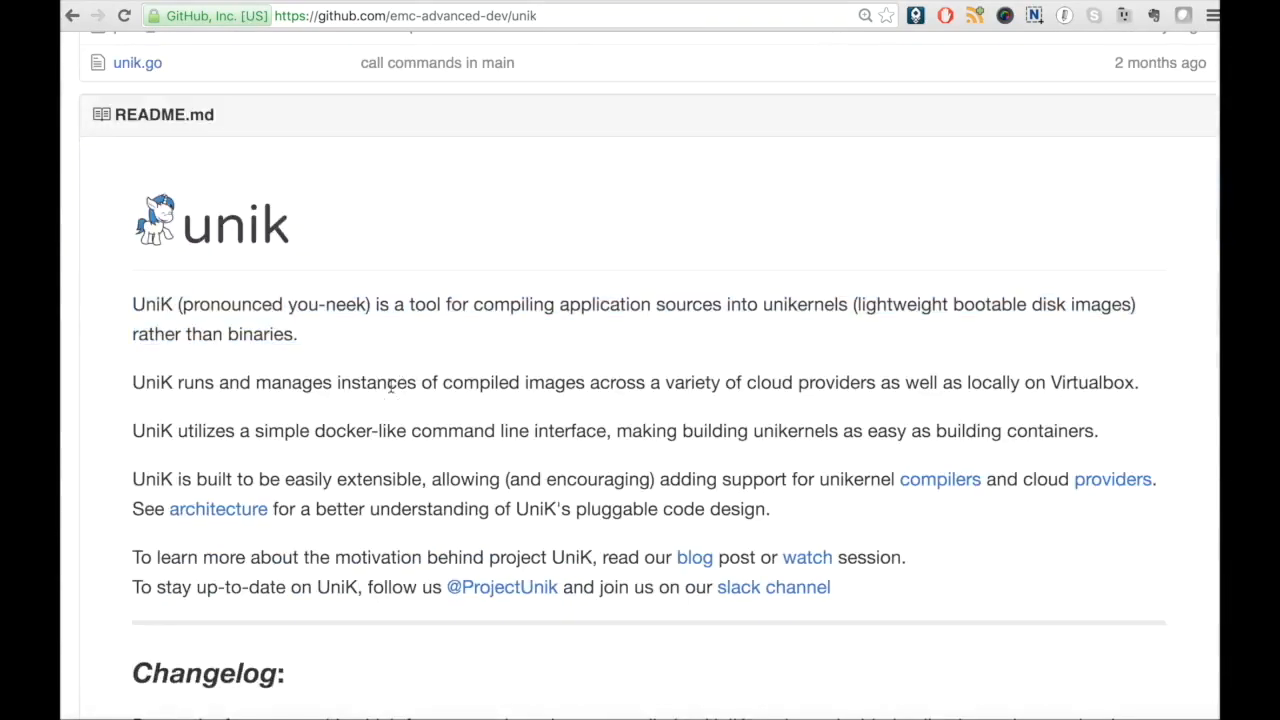
mouse_move(566, 374)
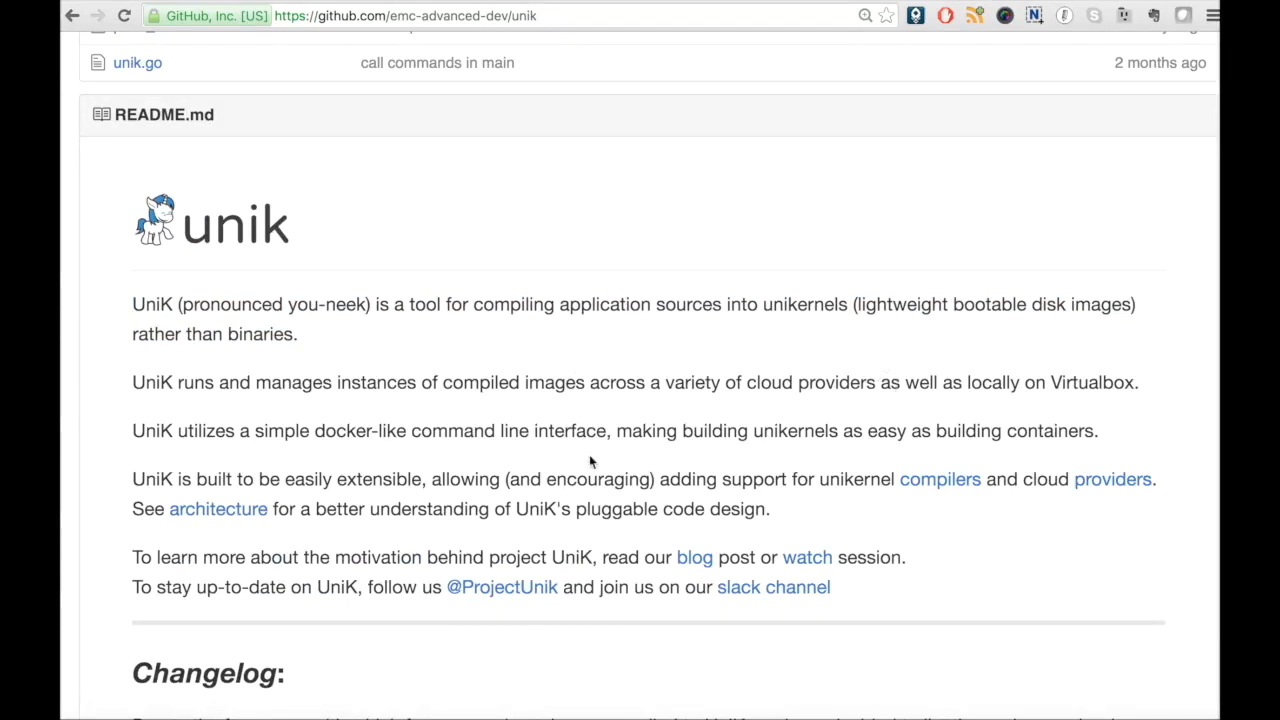
mouse_move(256, 432)
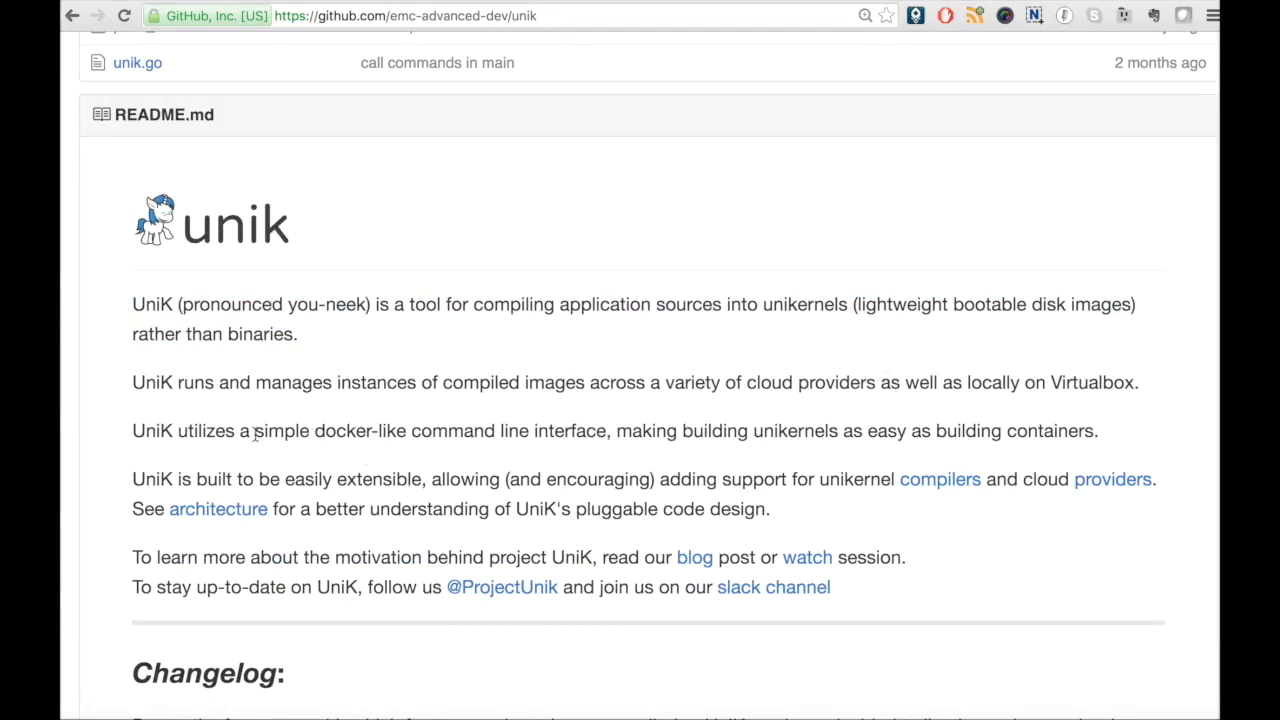
left_click_drag(254, 432, 410, 432)
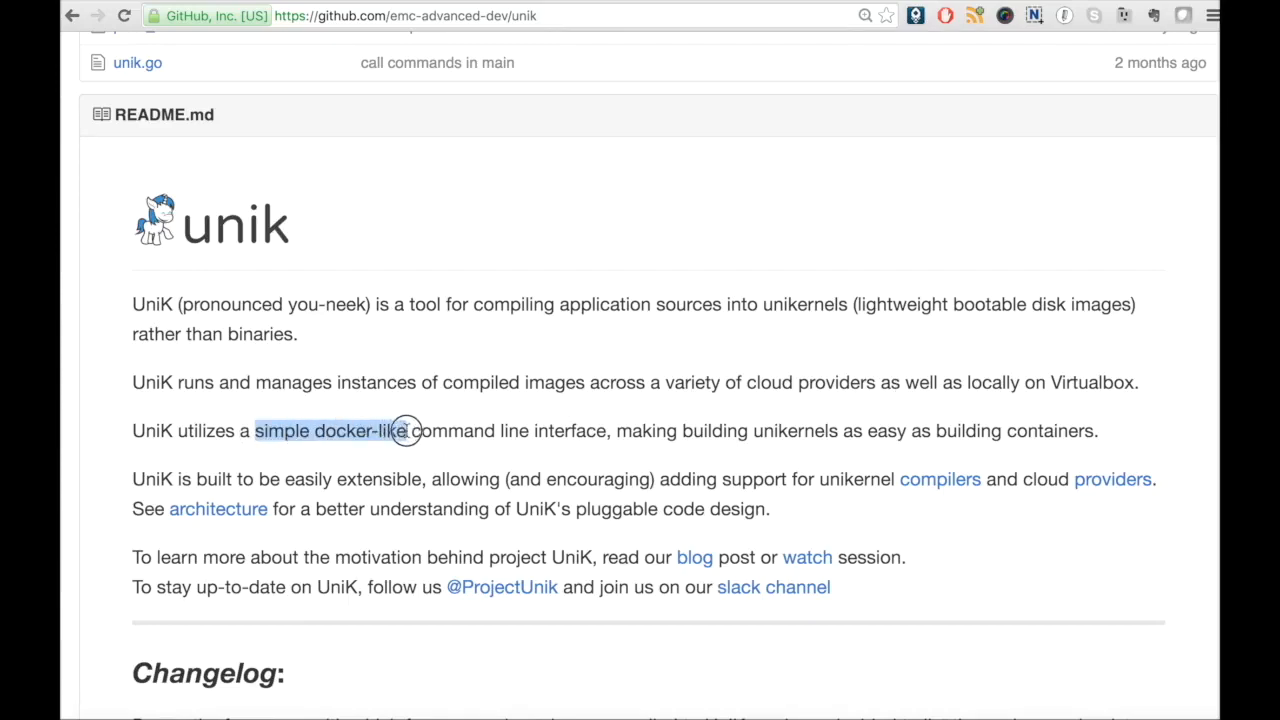
mouse_move(478, 420)
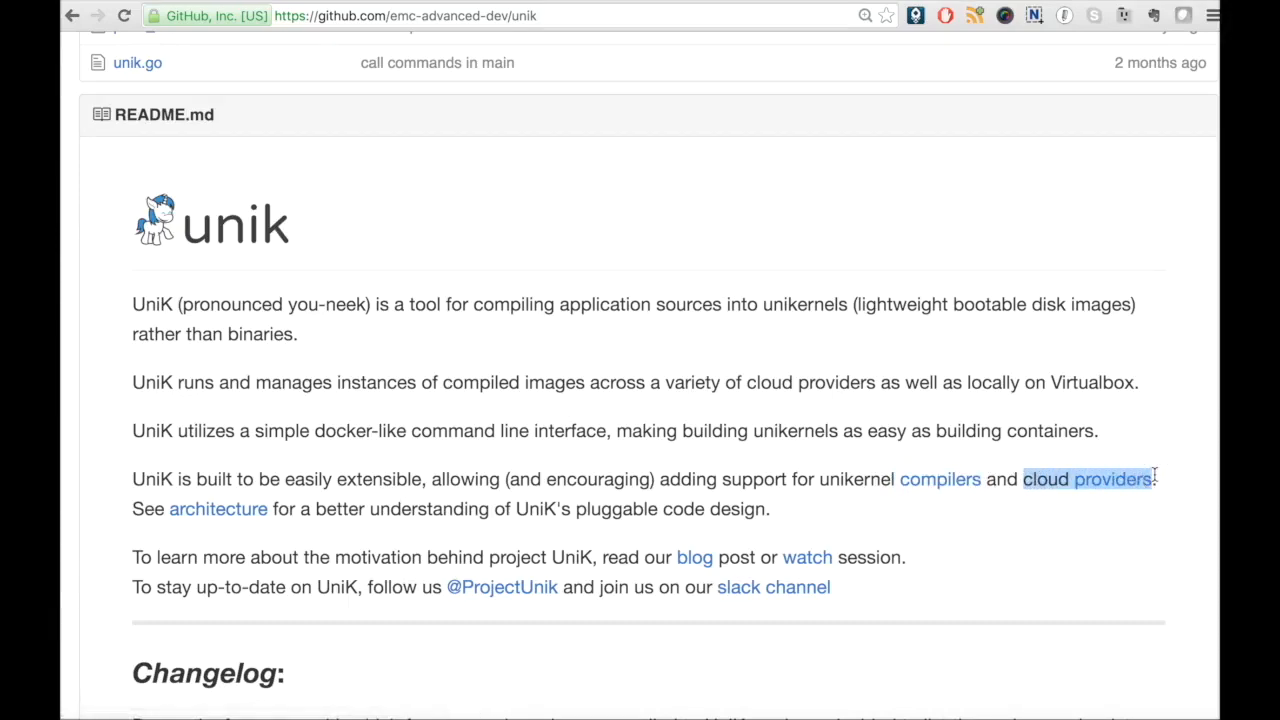
mouse_move(756, 558)
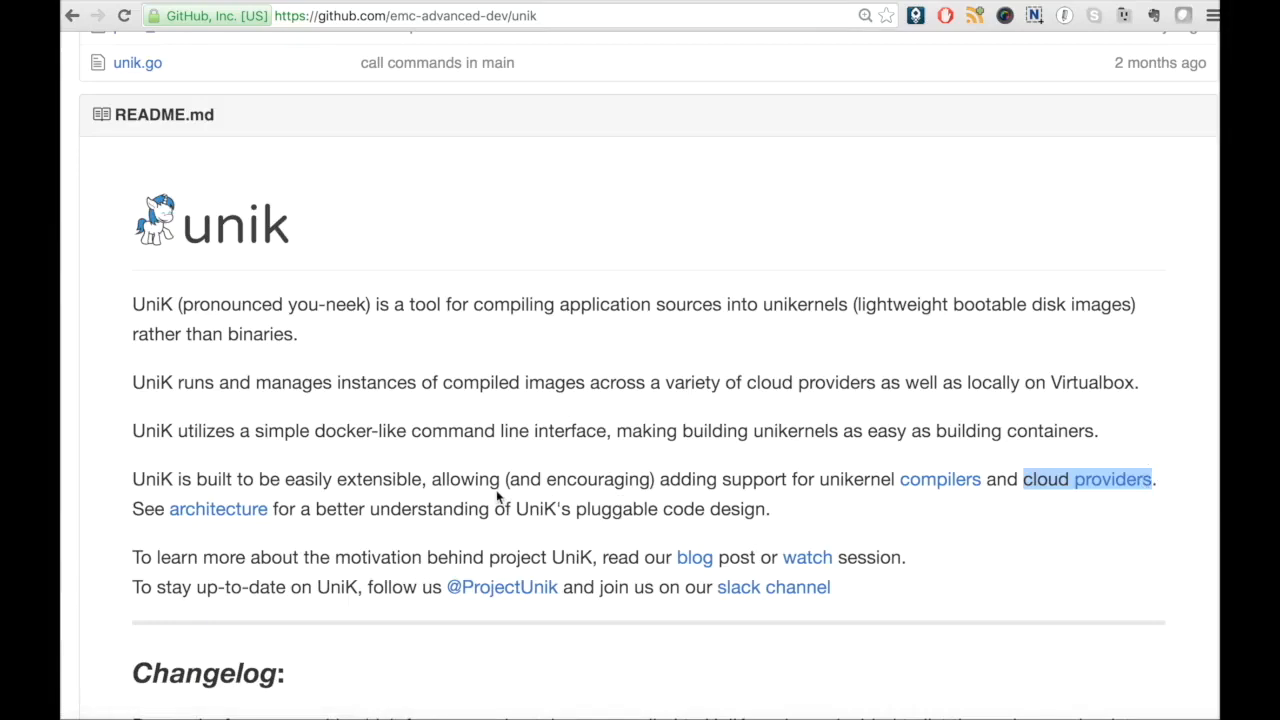
left_click(218, 508)
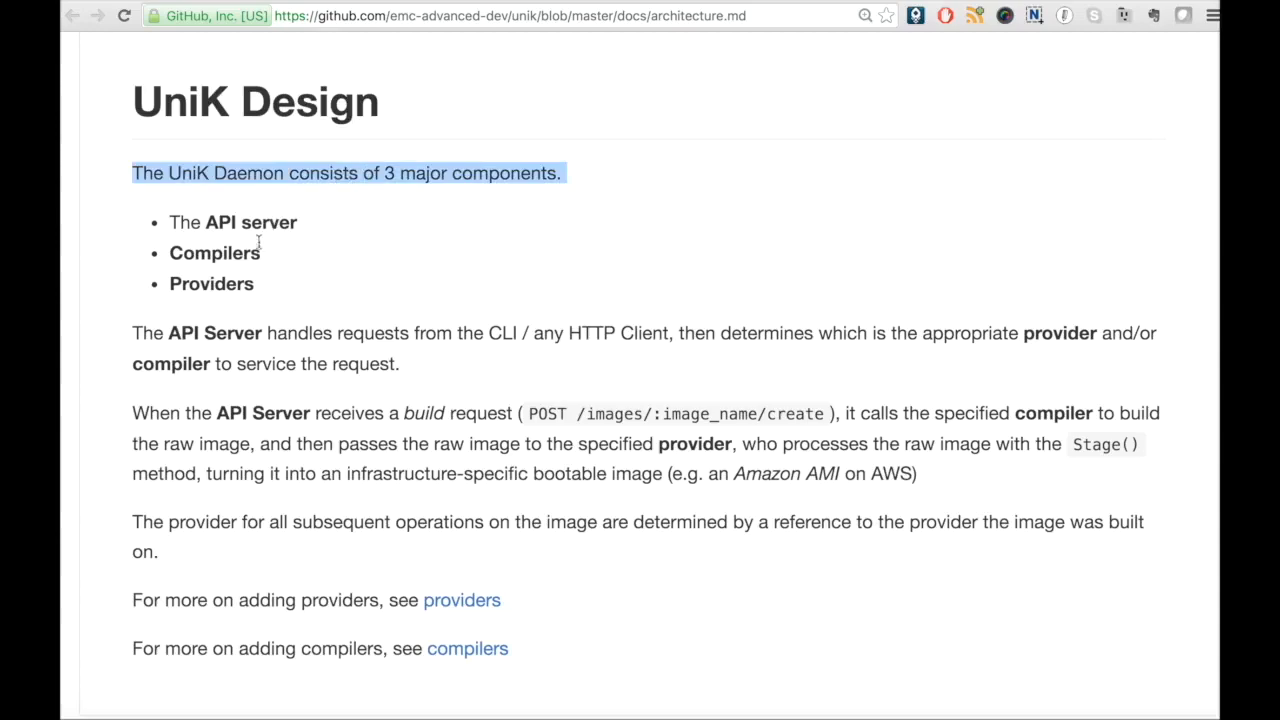
mouse_move(244, 292)
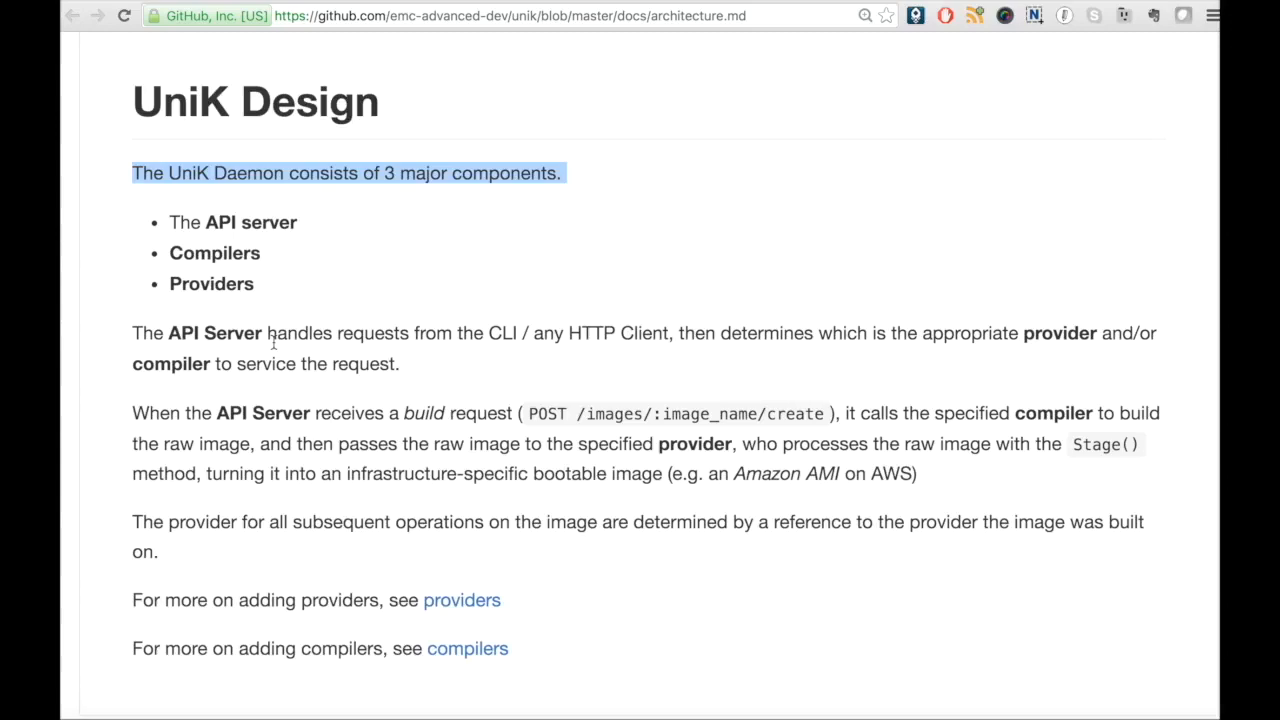
mouse_move(310, 430)
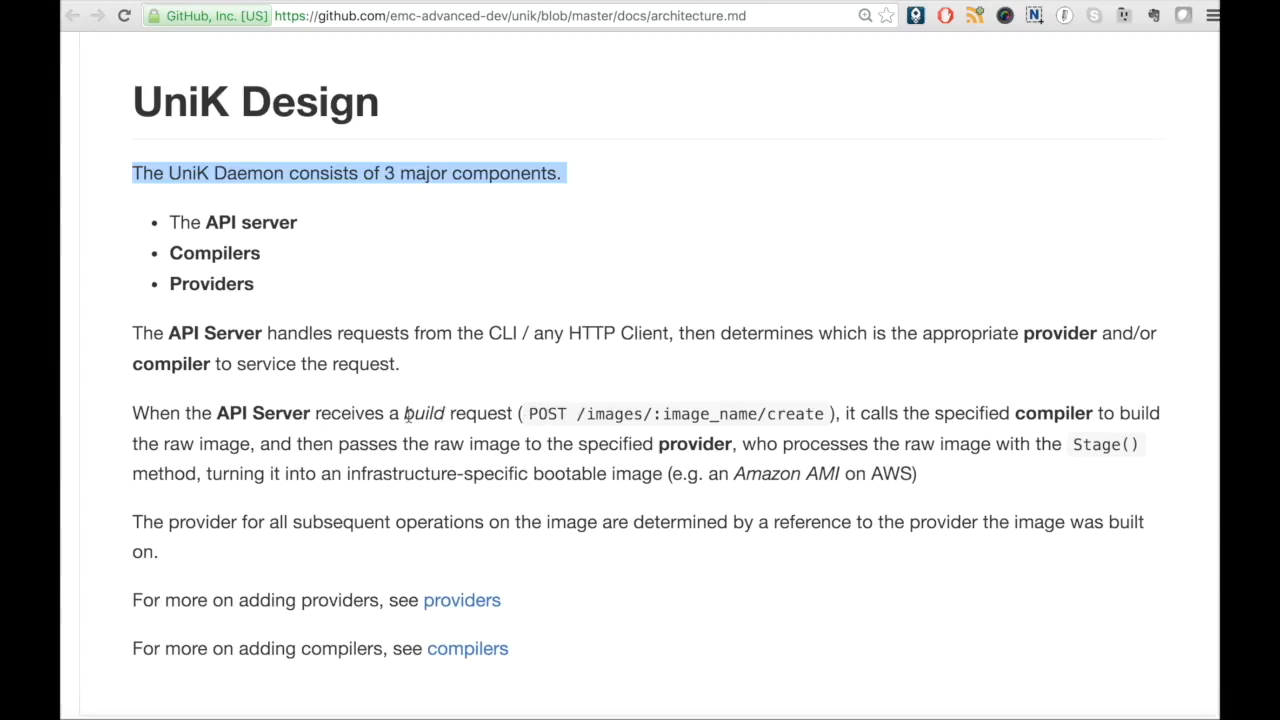
double_click(424, 412)
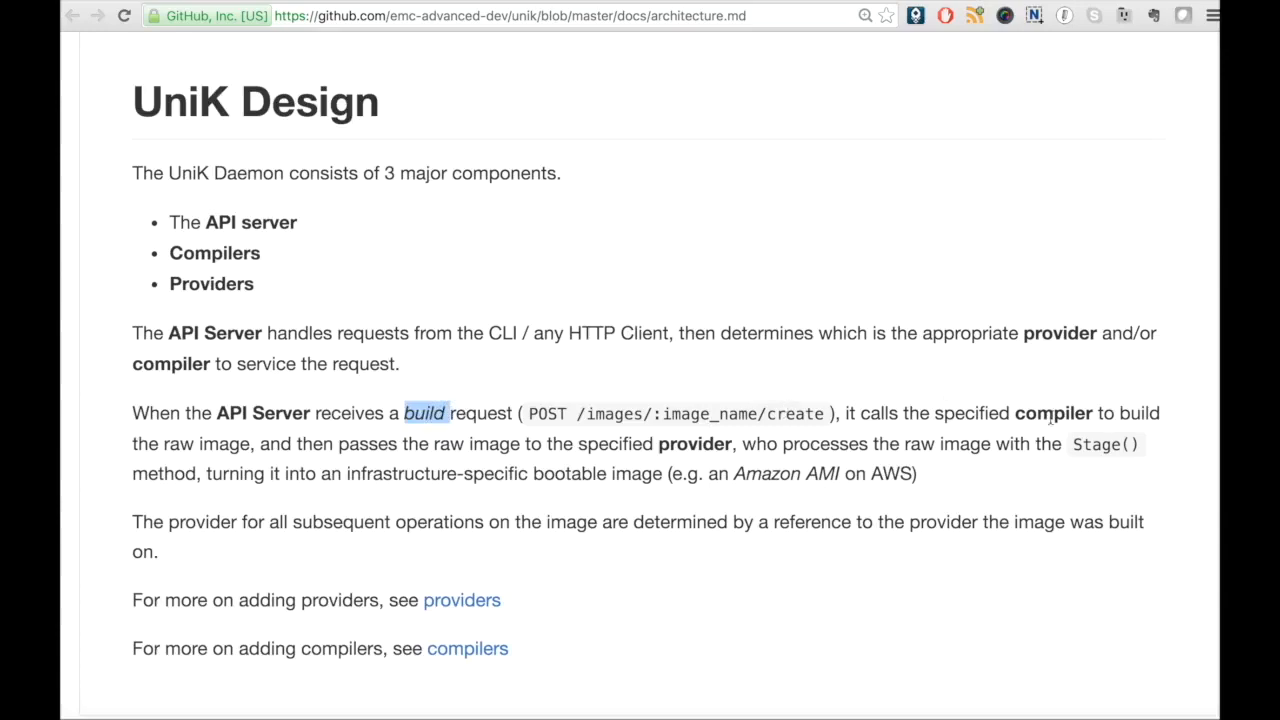
double_click(1052, 412)
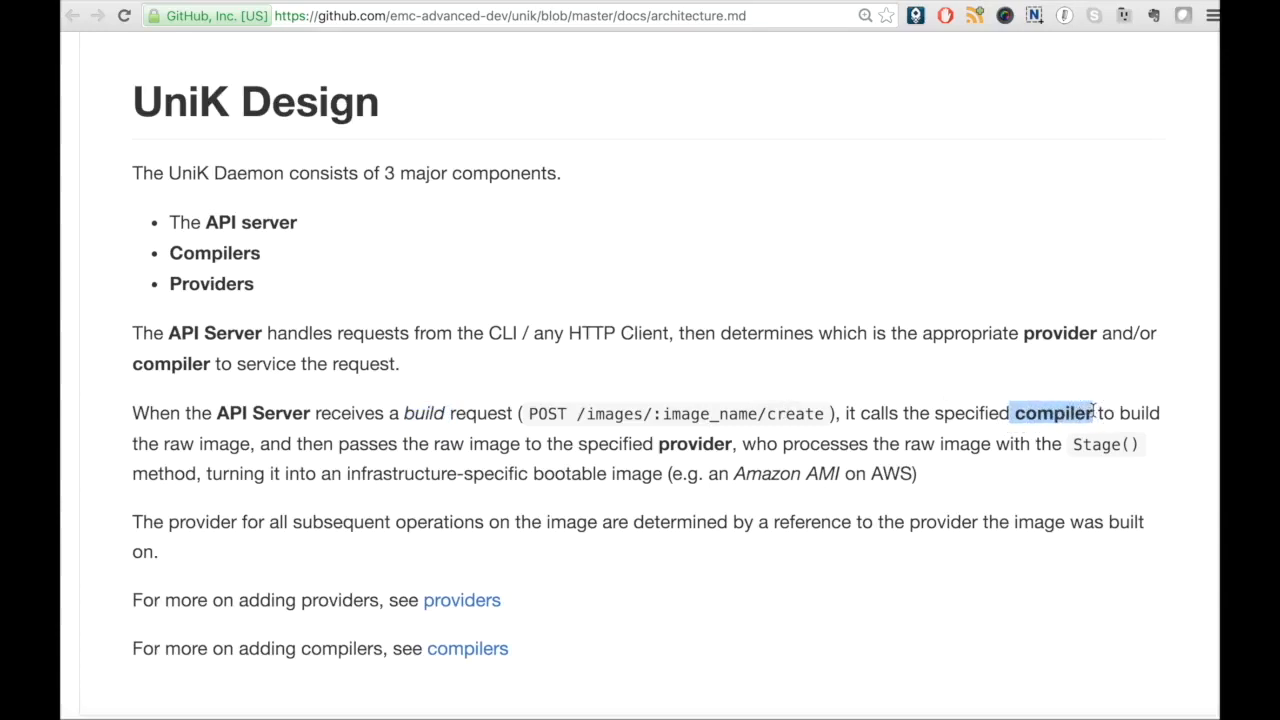
mouse_move(684, 464)
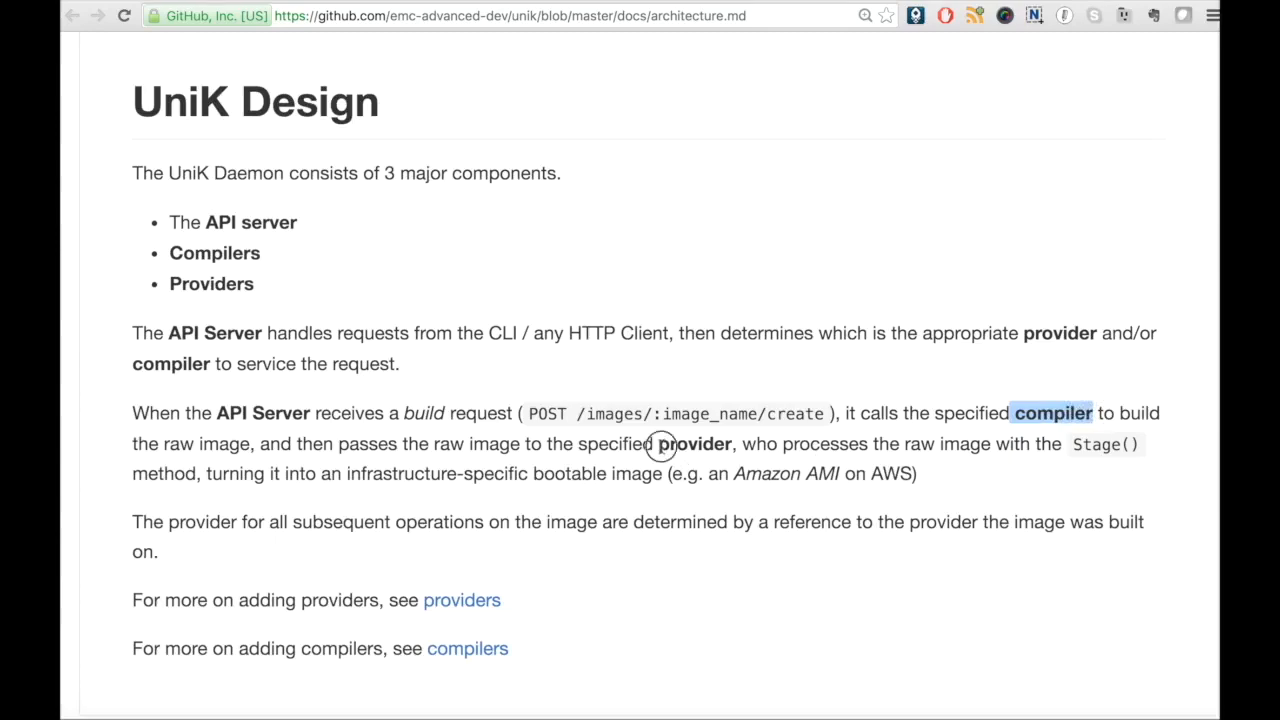
double_click(694, 444)
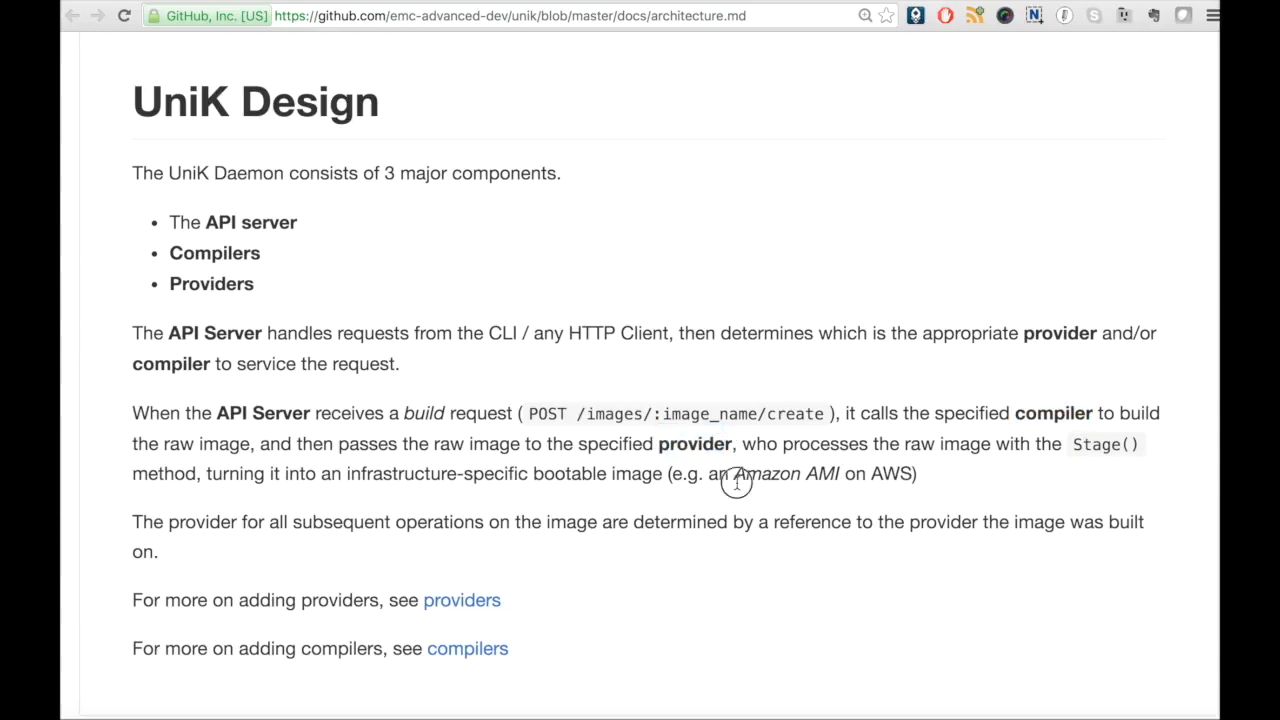
left_click_drag(736, 480, 904, 476)
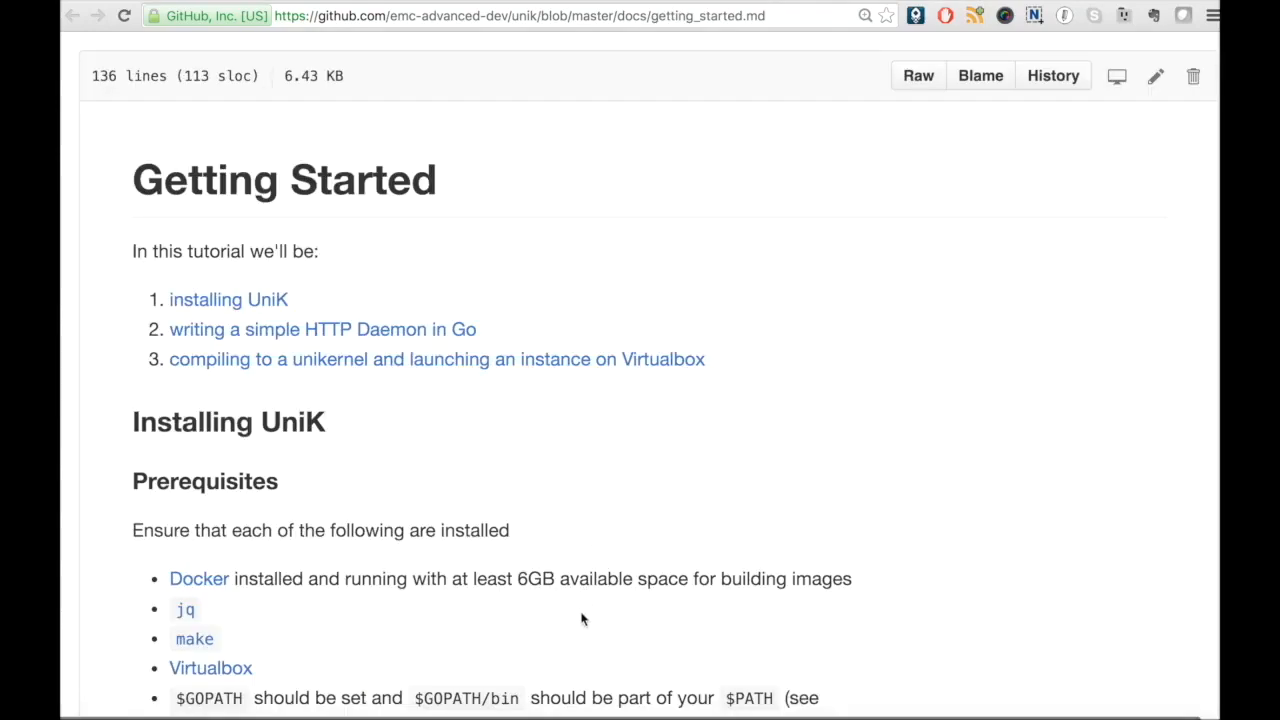
- Scroll getting_started.md down to the 'Configure a Host-Only Network on Virtualbox' section
scroll("down", 3)
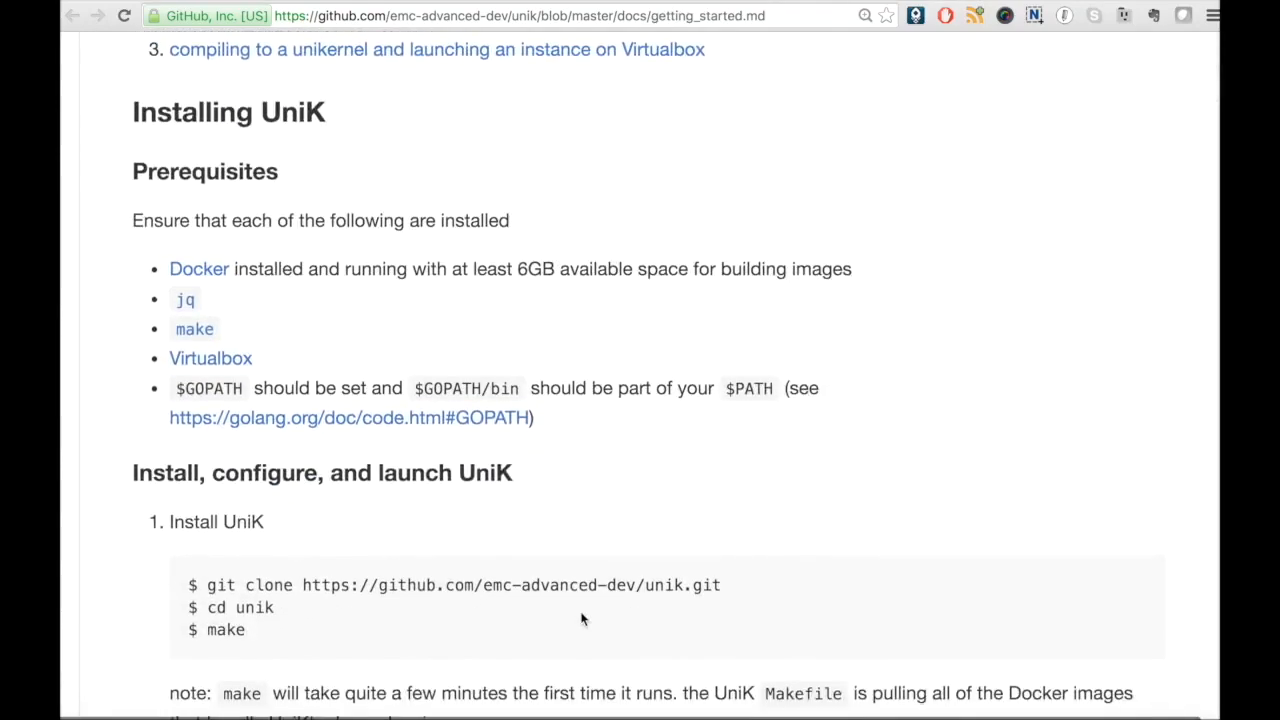
scroll("down", 3)
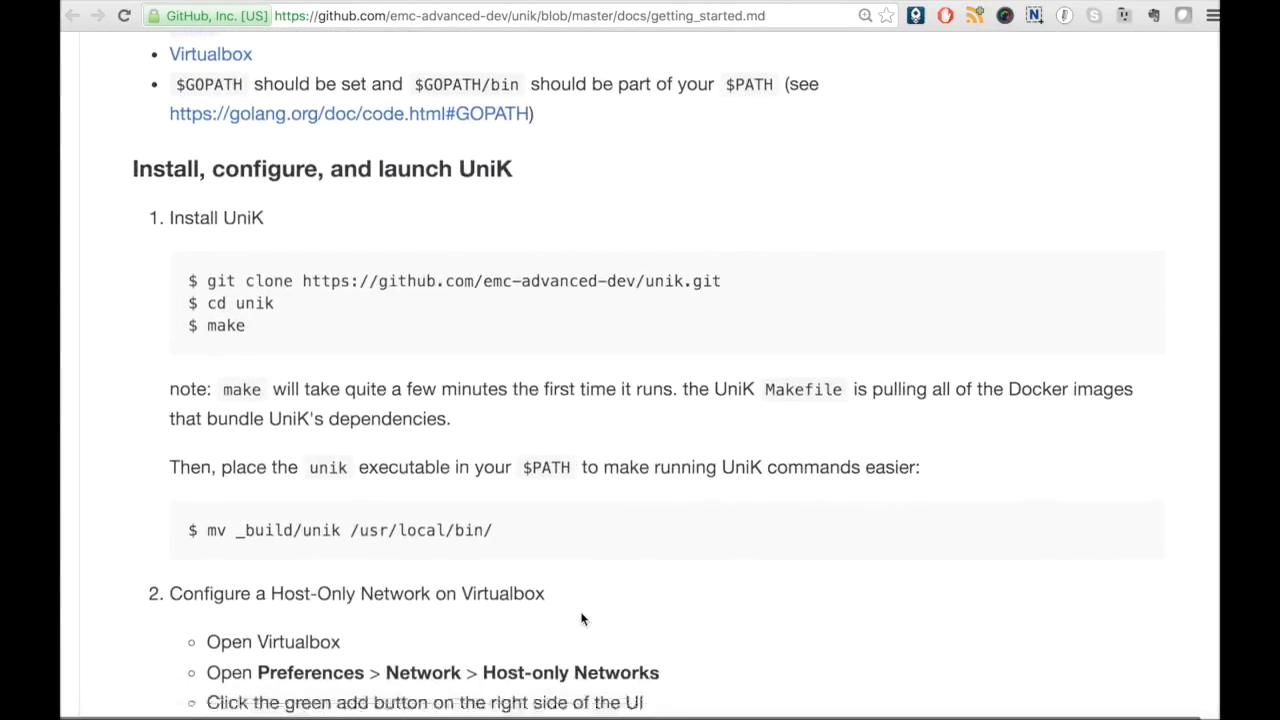
scroll("down", 3)
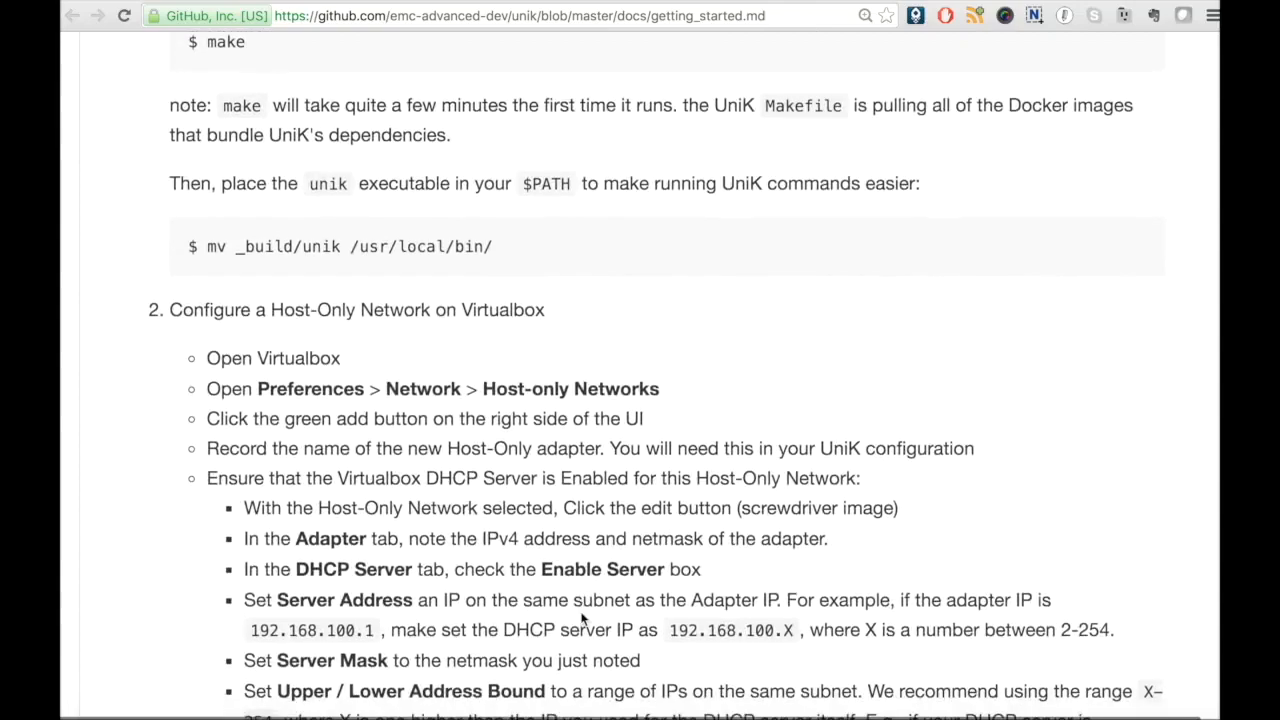
scroll("down", 3)
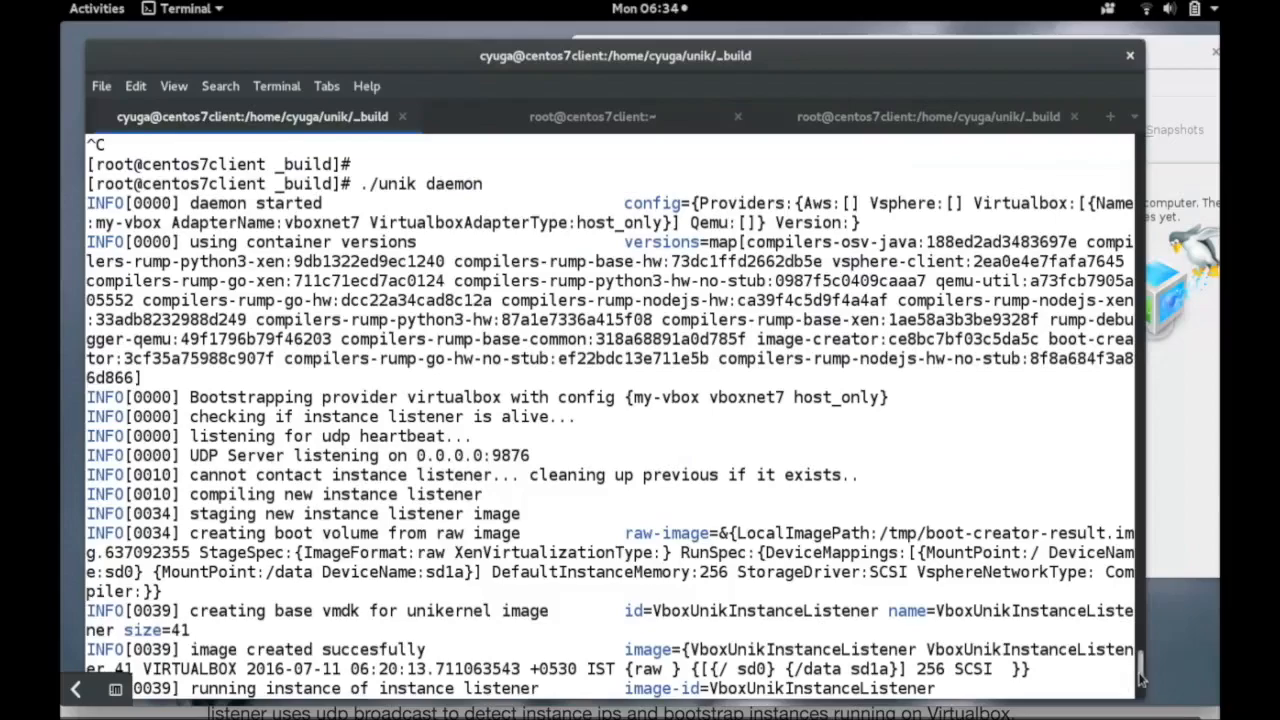
- Scroll the ./unik daemon log until the VirtualBox instance listener reports listening on :3000
scroll("down", 3)
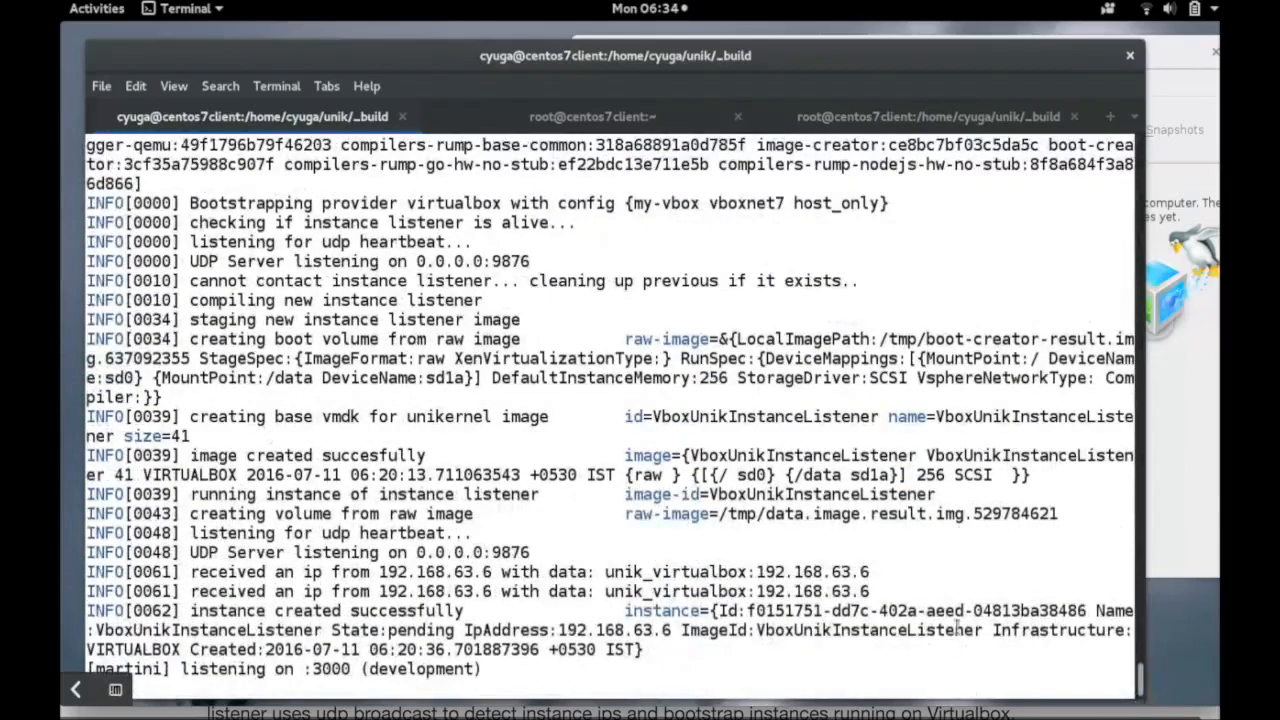
mouse_move(820, 240)
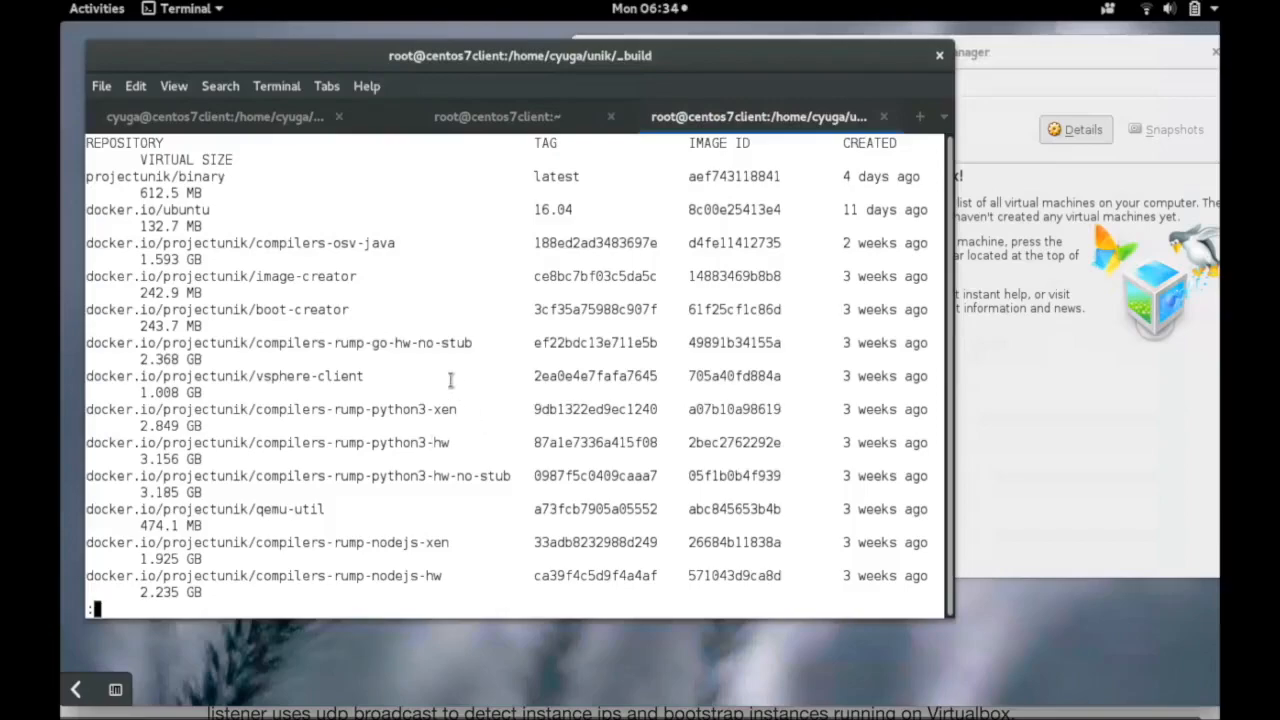
mouse_move(376, 256)
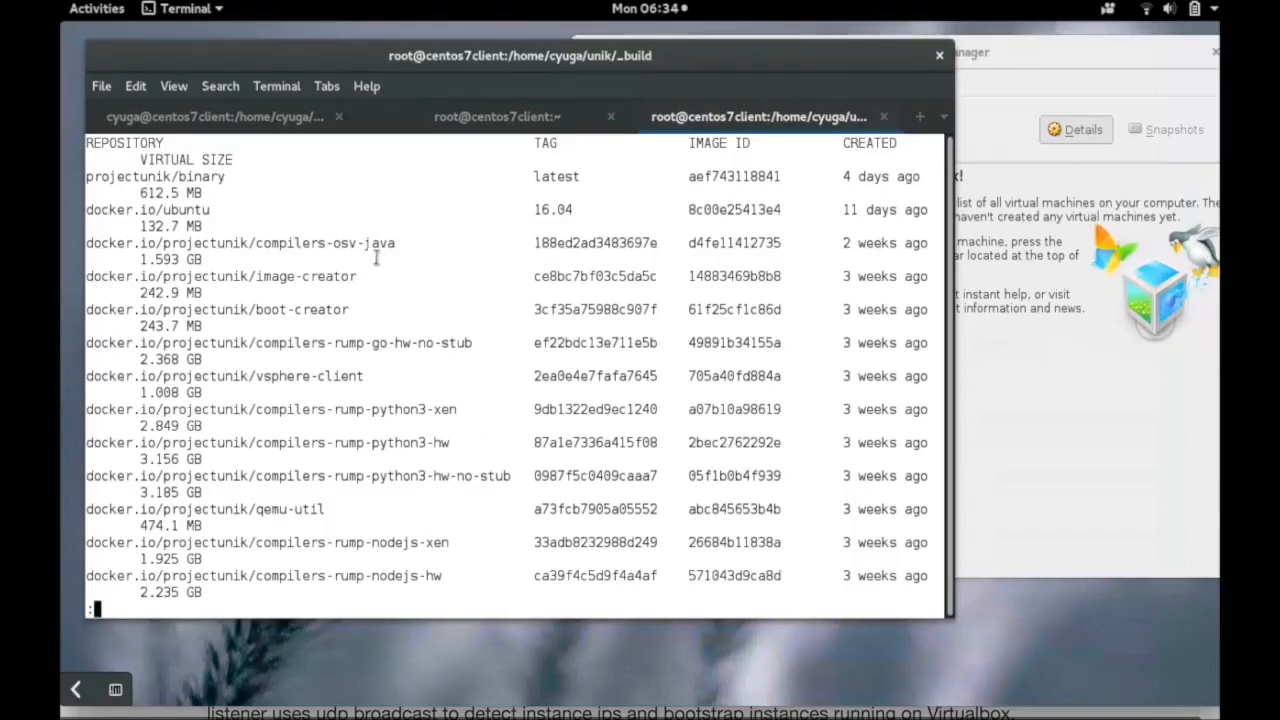
- Review the docker images listing, marking compilers-rump-python3-hw, then quit less back to the prompt
double_click(240, 244)
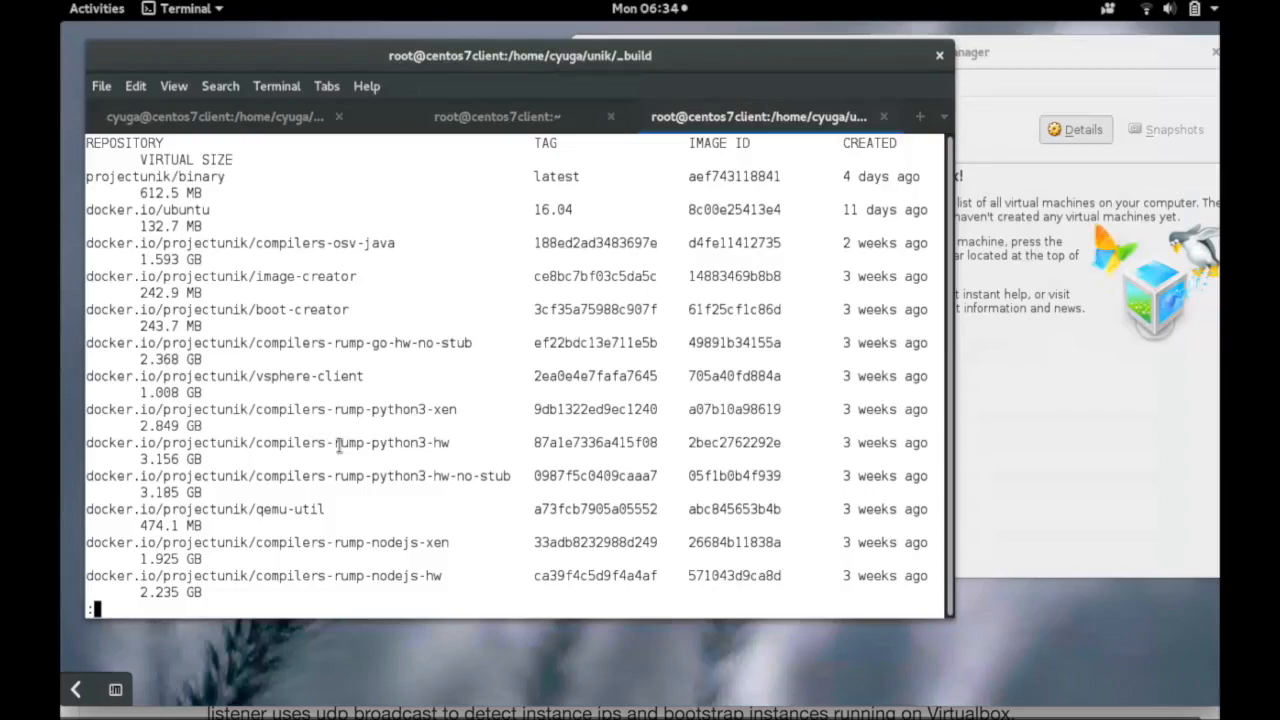
double_click(268, 442)
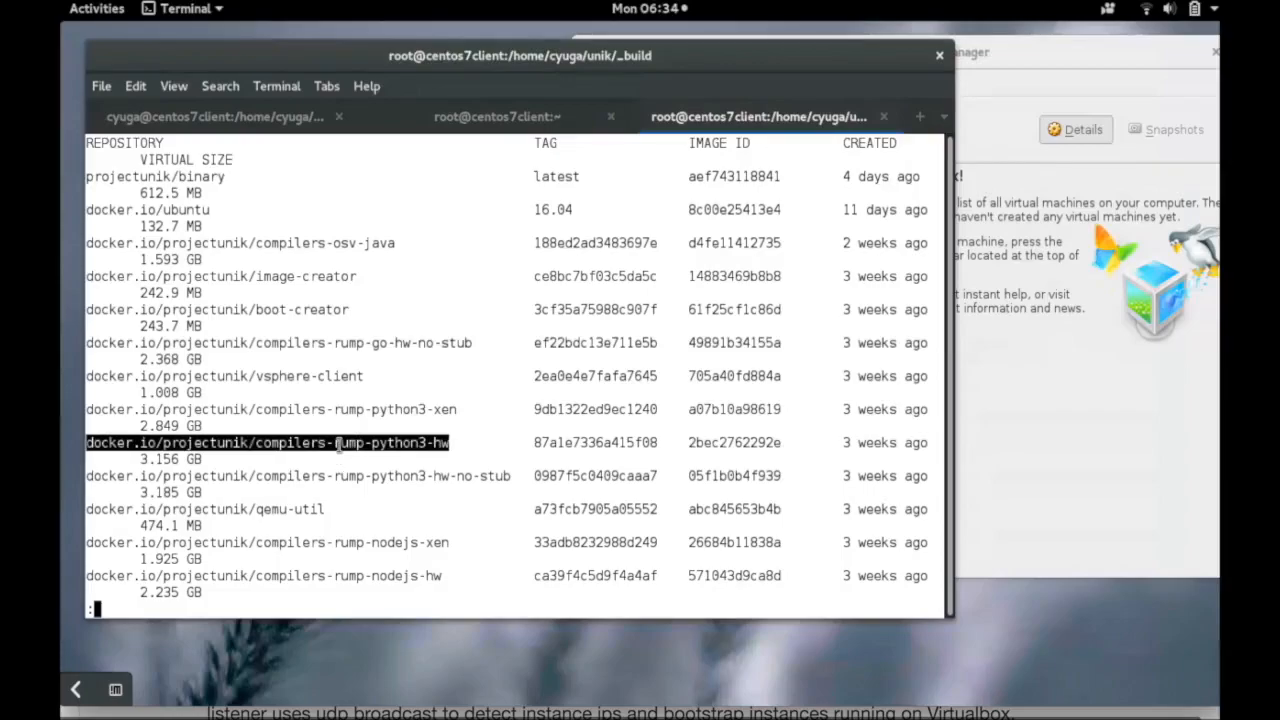
key("q")
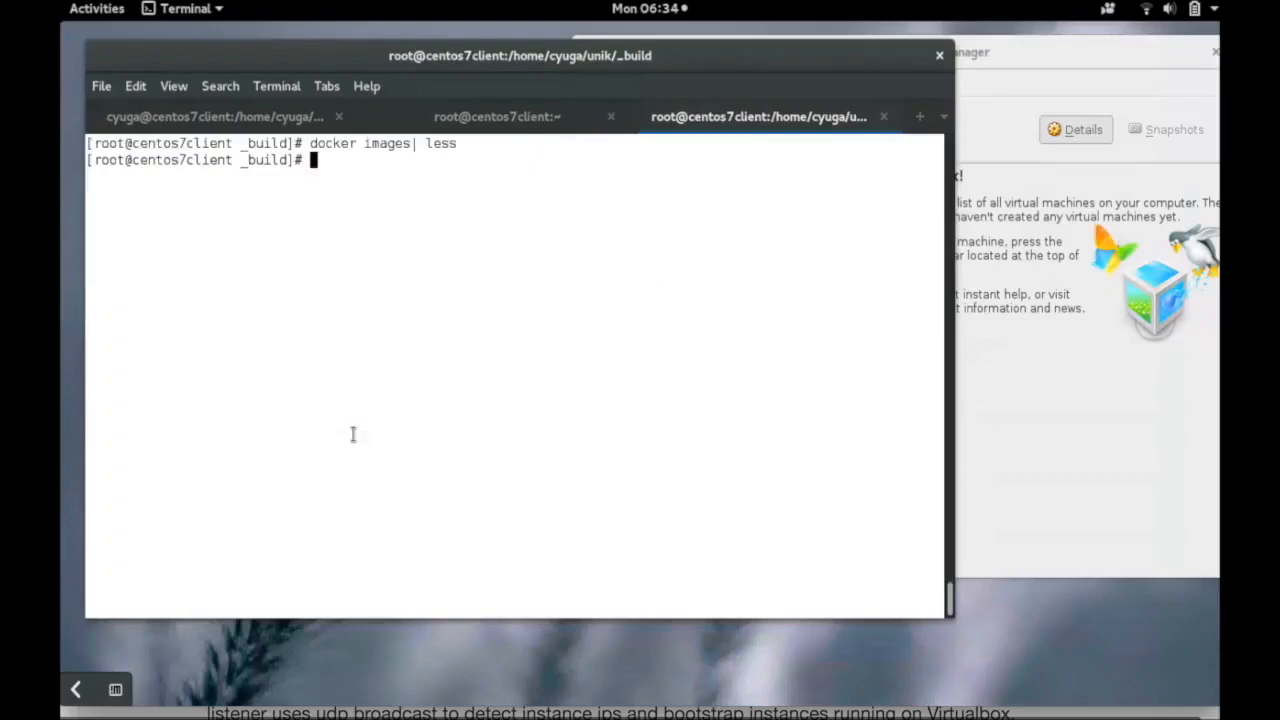
mouse_move(616, 356)
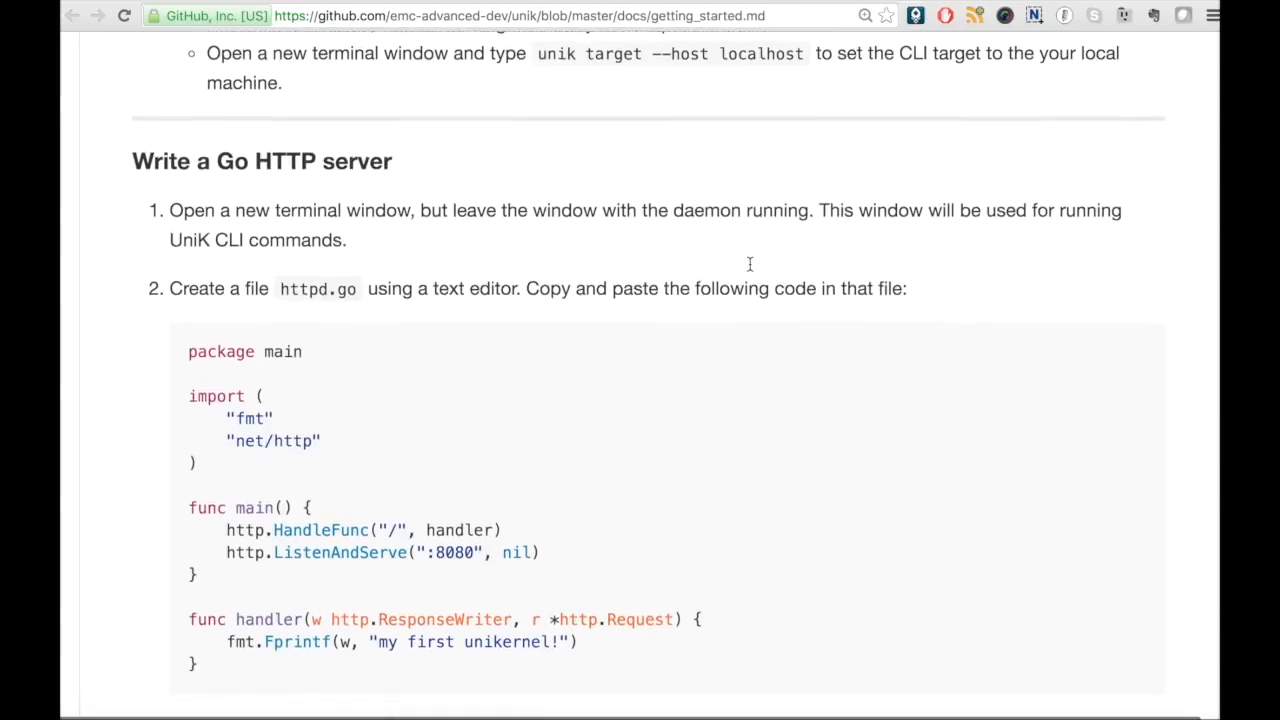
- Scroll getting_started.md to the 'Write a Go HTTP server' section with httpd.go and Godeps steps
scroll("down", 3)
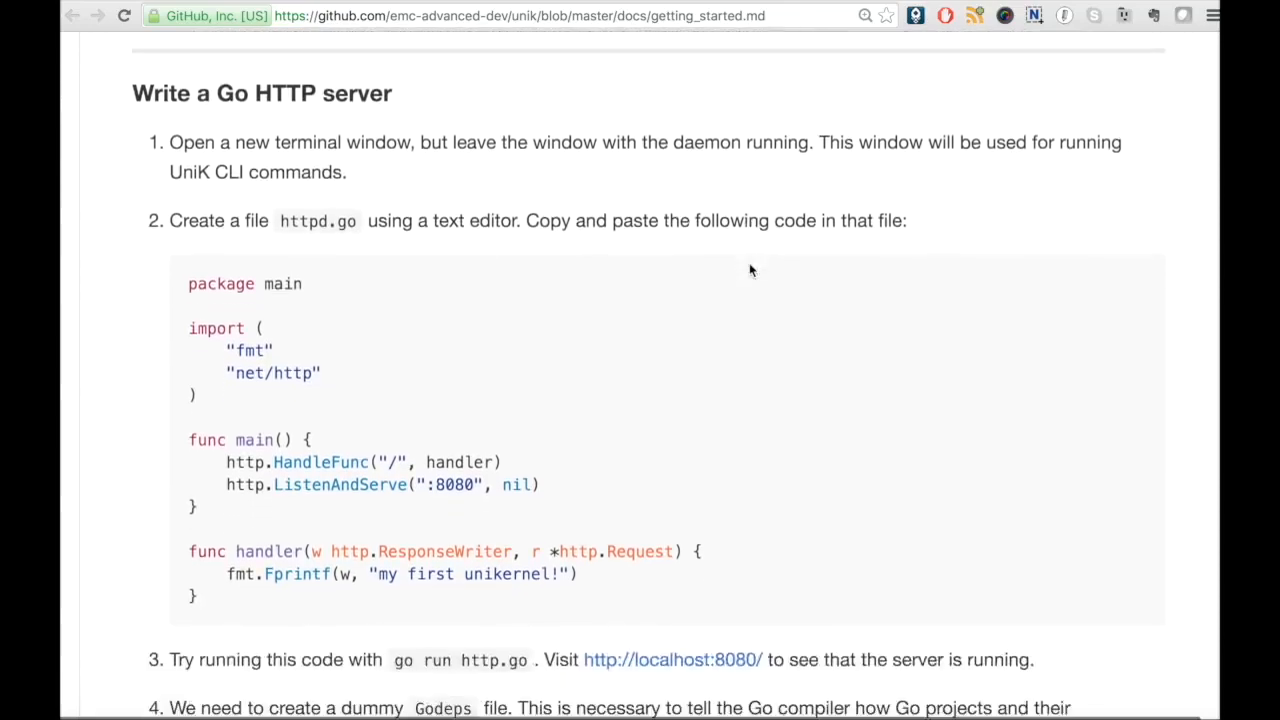
scroll("down", 3)
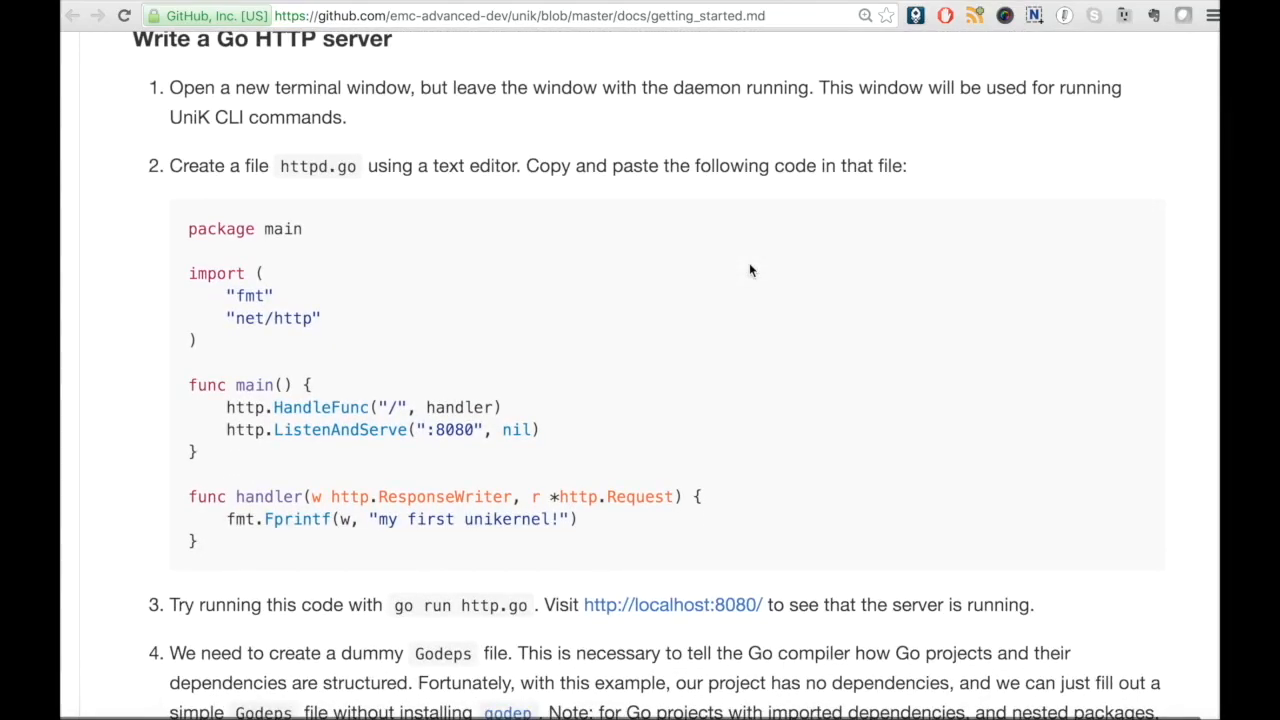
scroll("down", 3)
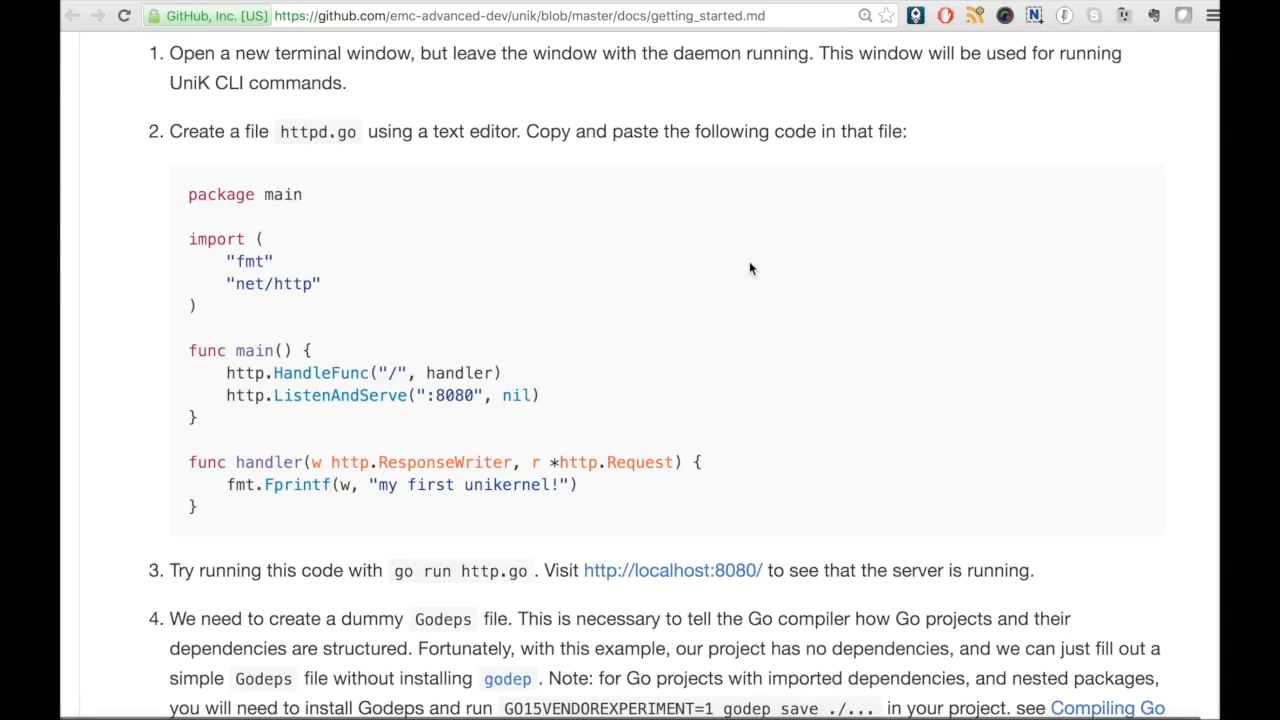
scroll("down", 3)
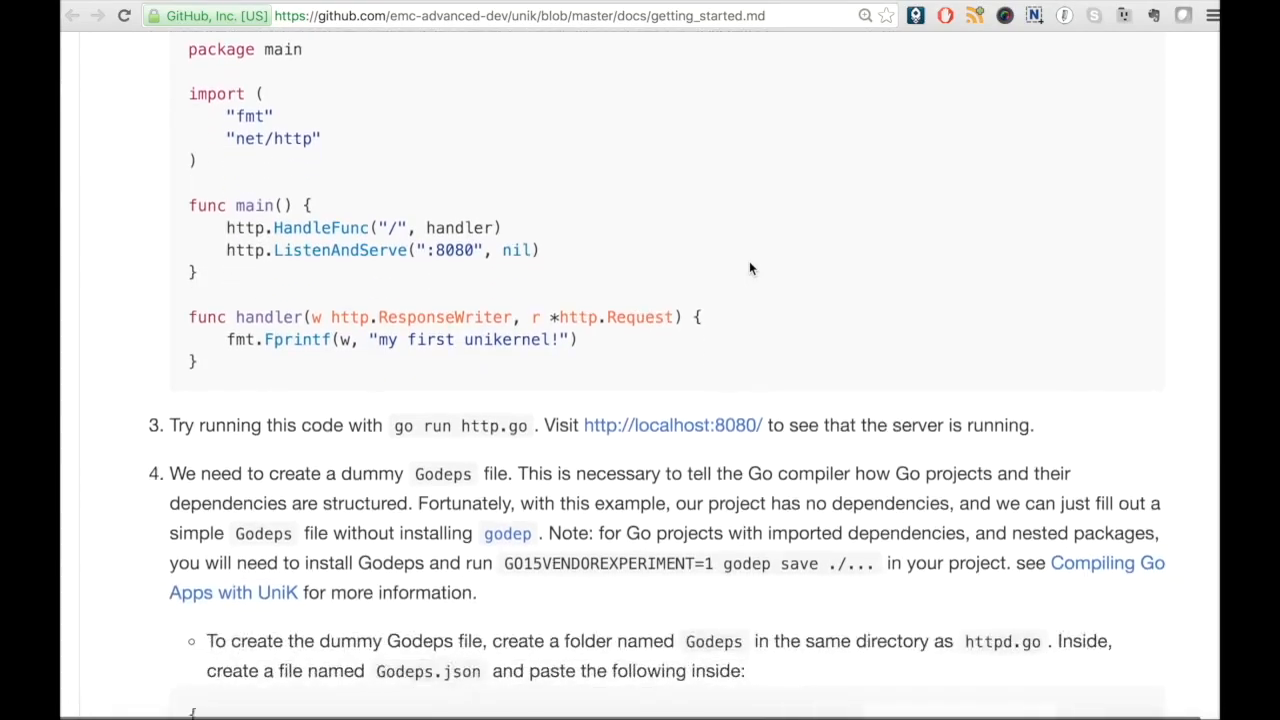
scroll("down", 3)
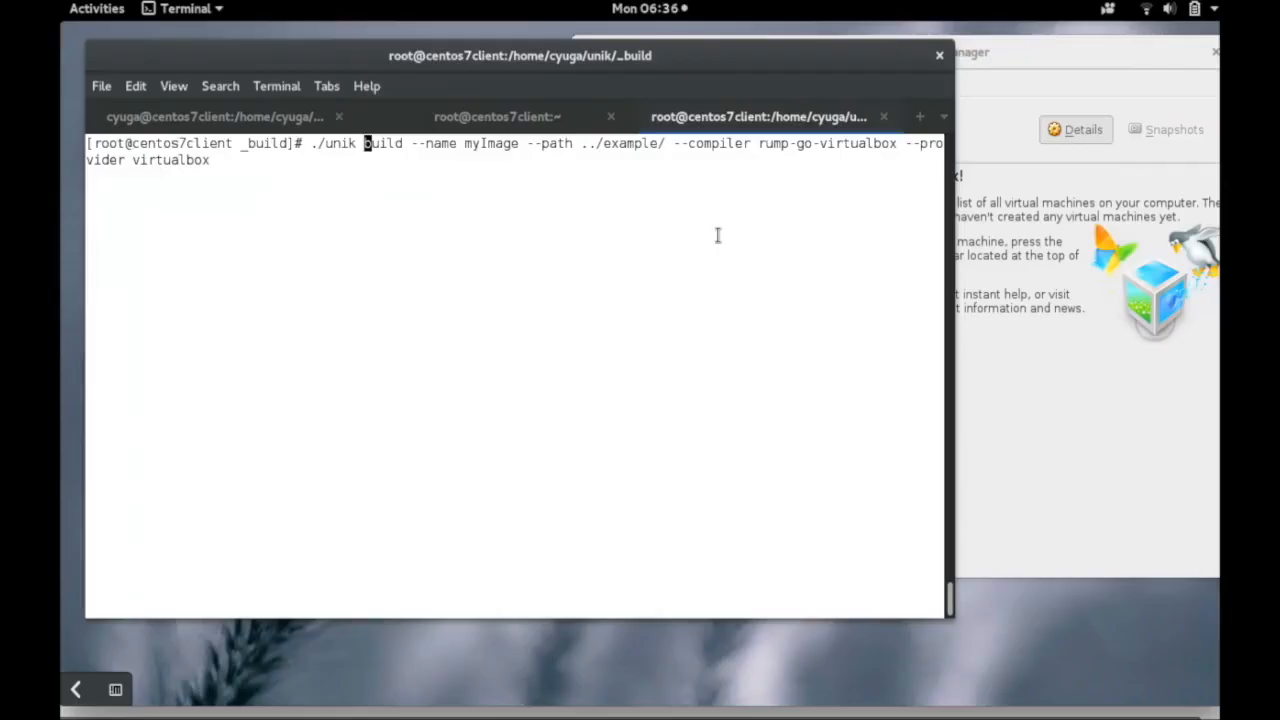
- Run unik build for image myImage from ../example with the rump-go-virtualbox compiler on VirtualBox
type("./unik run --instanceName myInstance --imageName myImage")
key("Return")
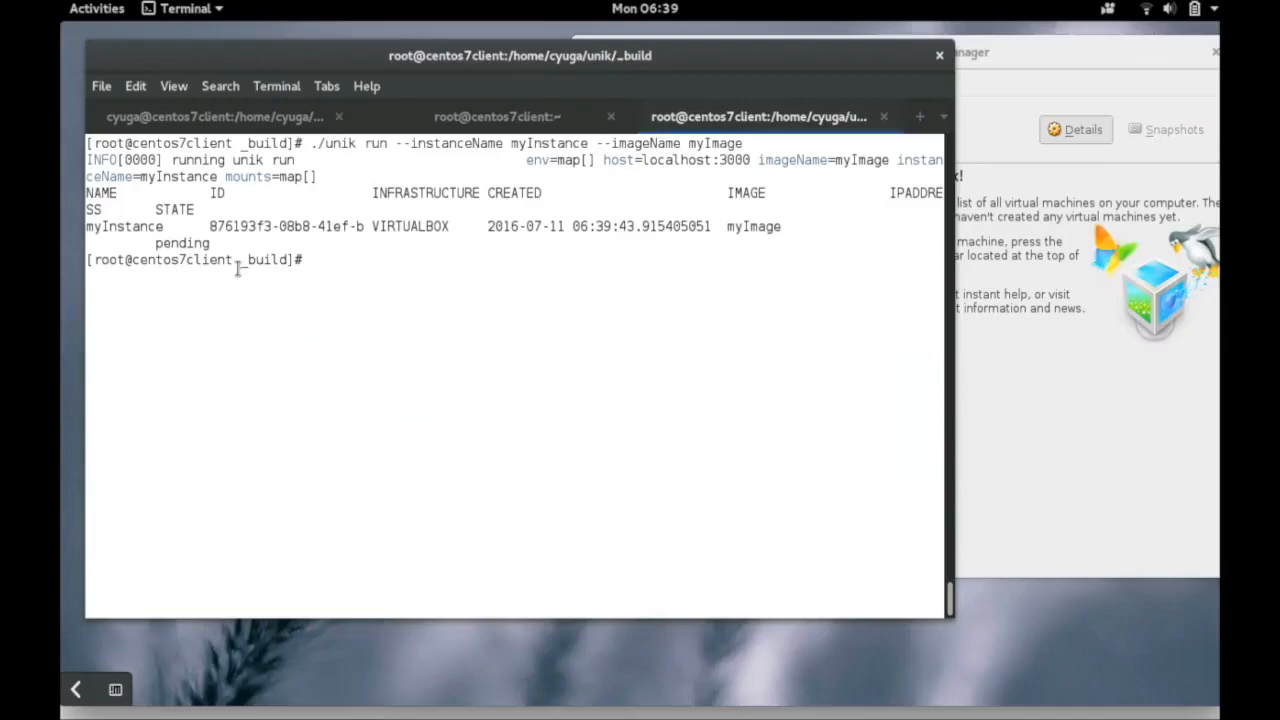
type("./ib")
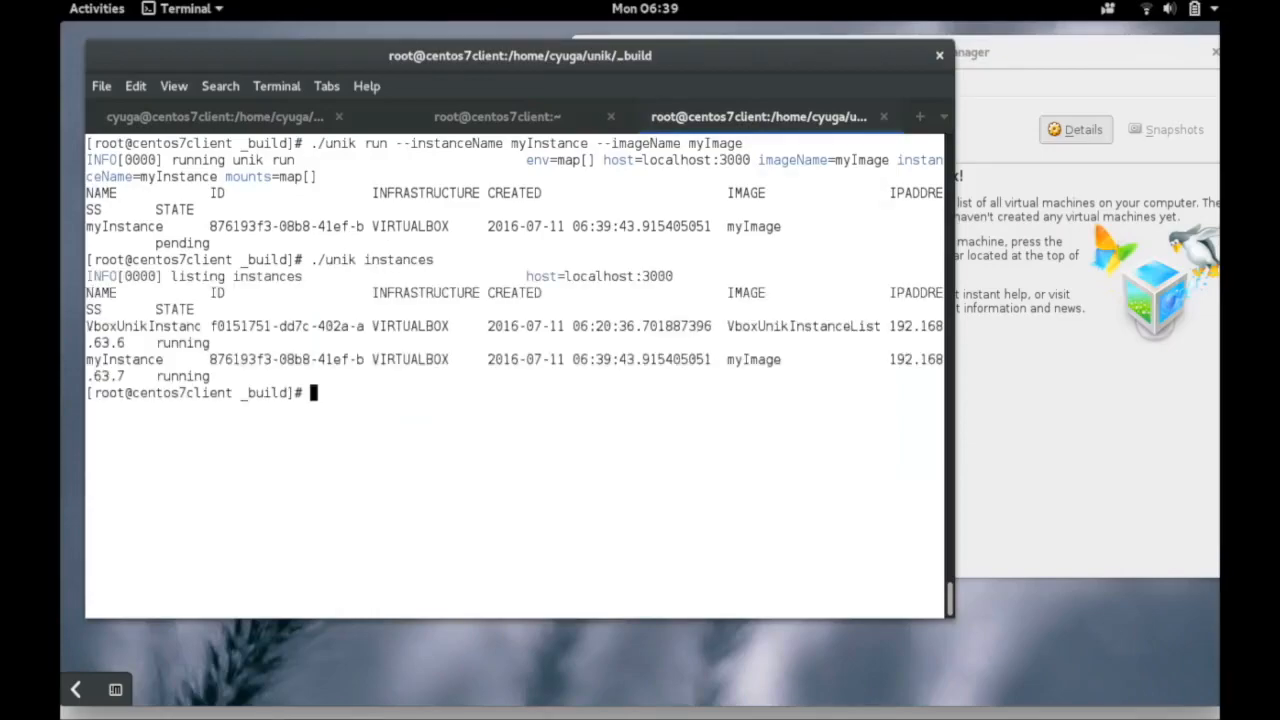
mouse_move(864, 618)
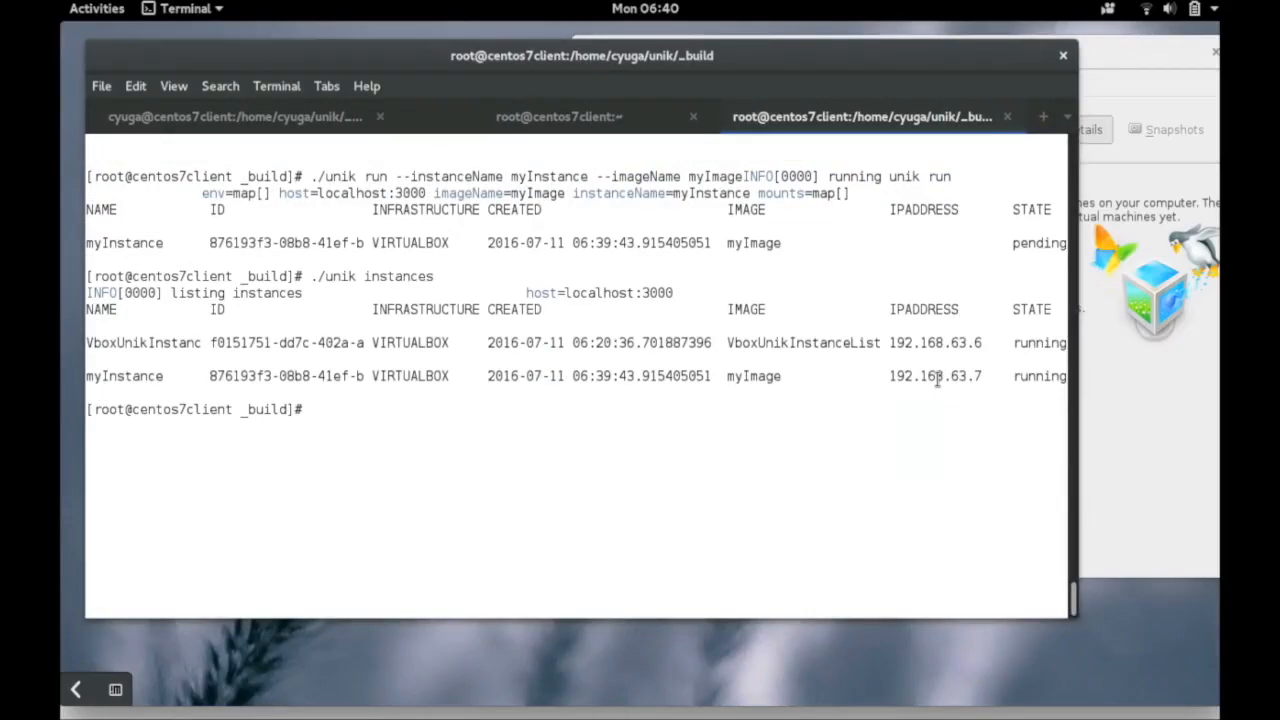
type("curl http://192.168.63.7:8080")
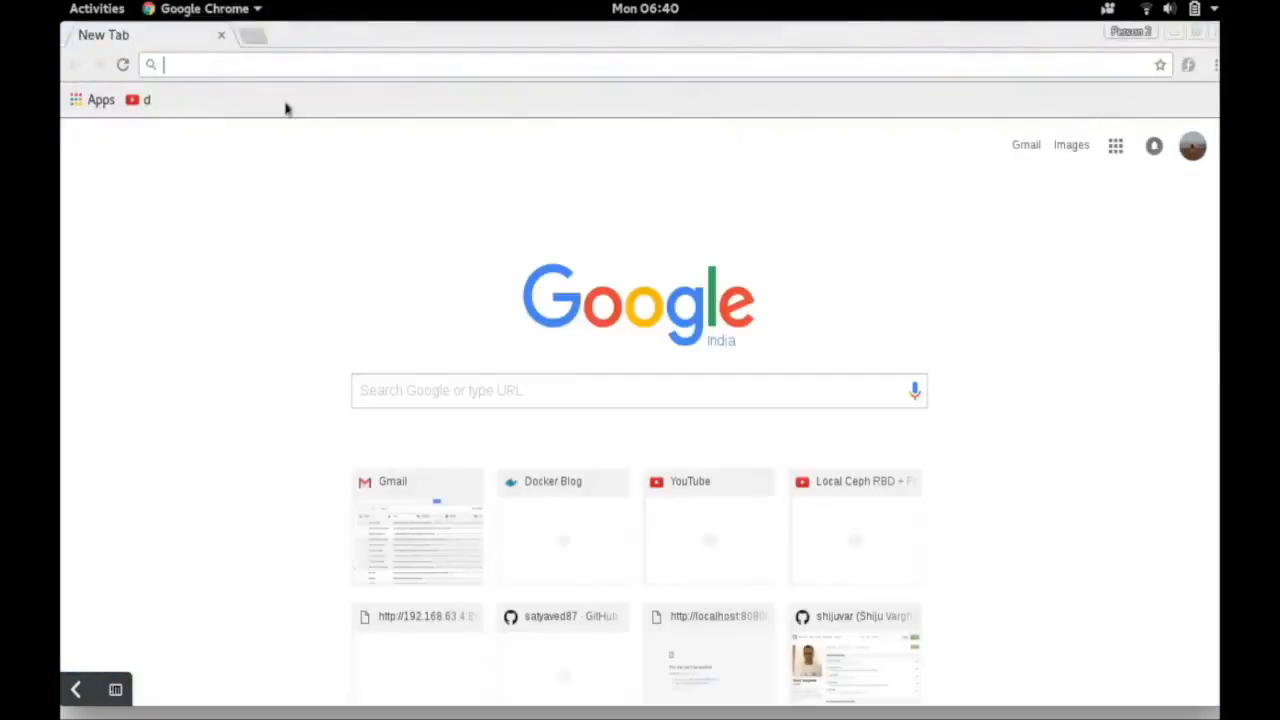
type("192.168.63.4:8080")
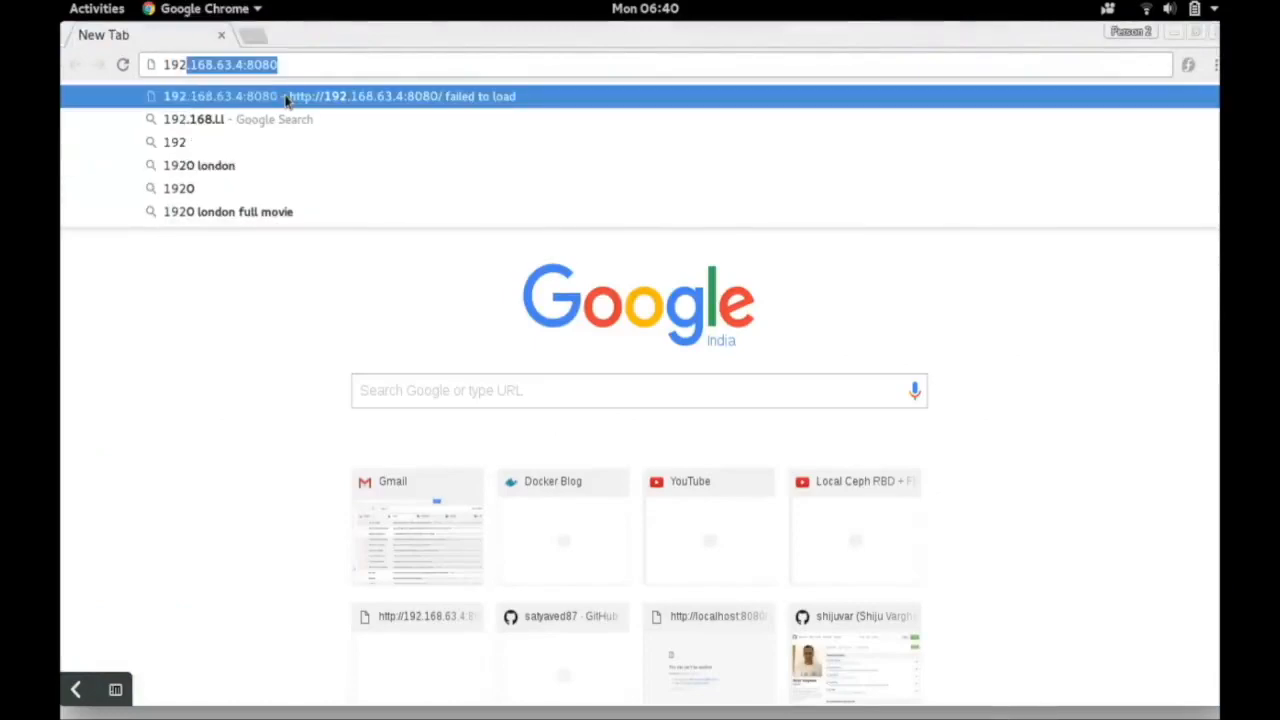